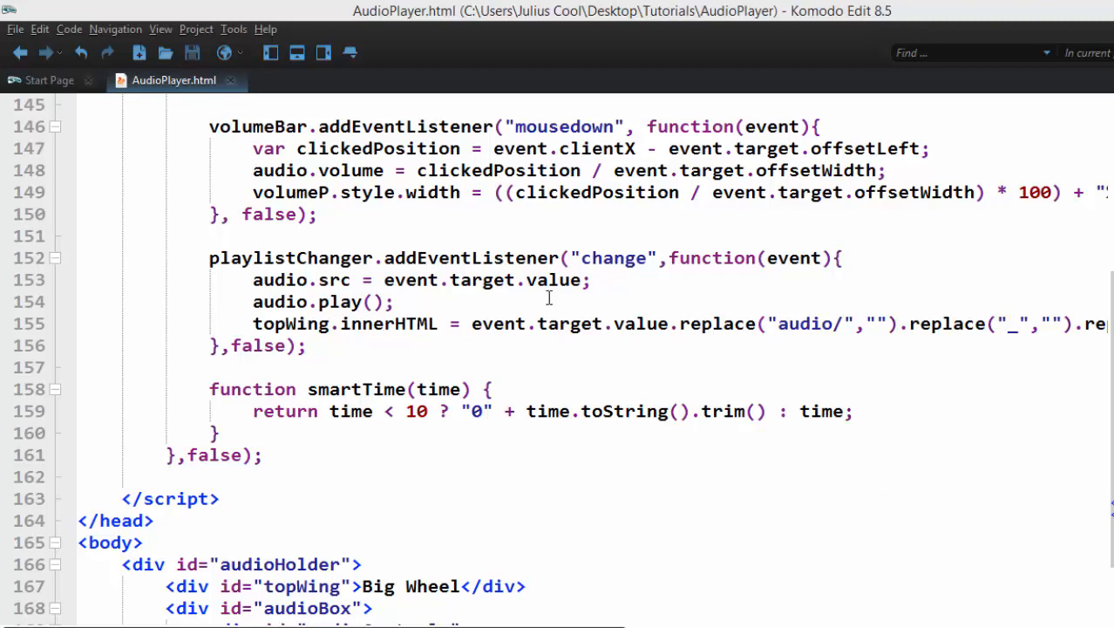
# - Inspect the muted and totalMinutes code in AudioPlayer.html, then begin creating a new file
pyautogui.click(353, 170)
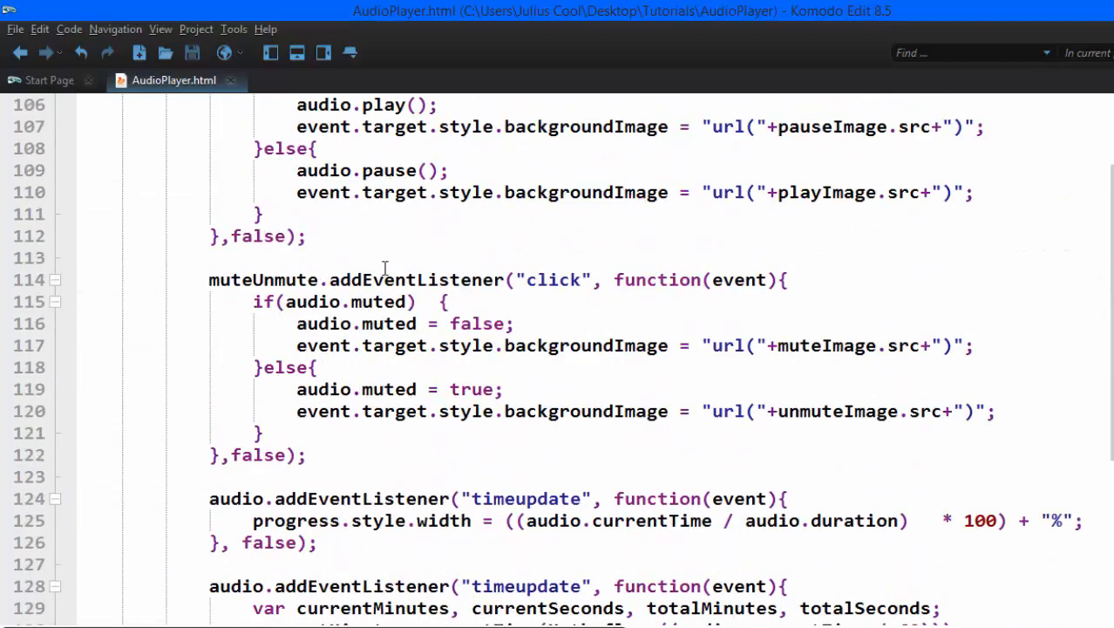
pyautogui.doubleClick(389, 389)
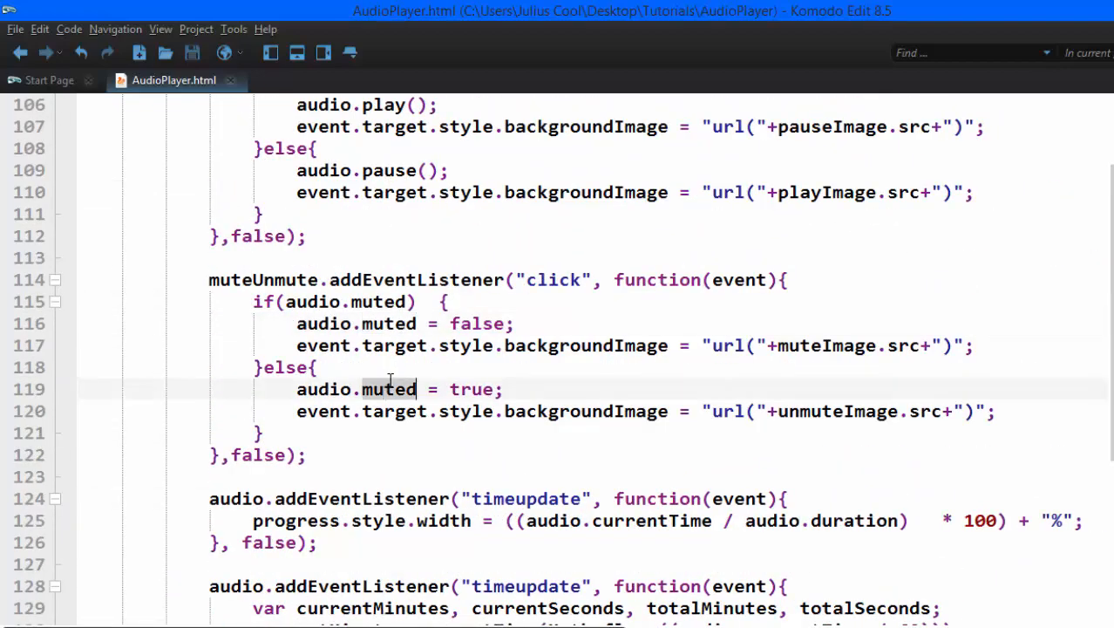
pyautogui.scroll(-3)
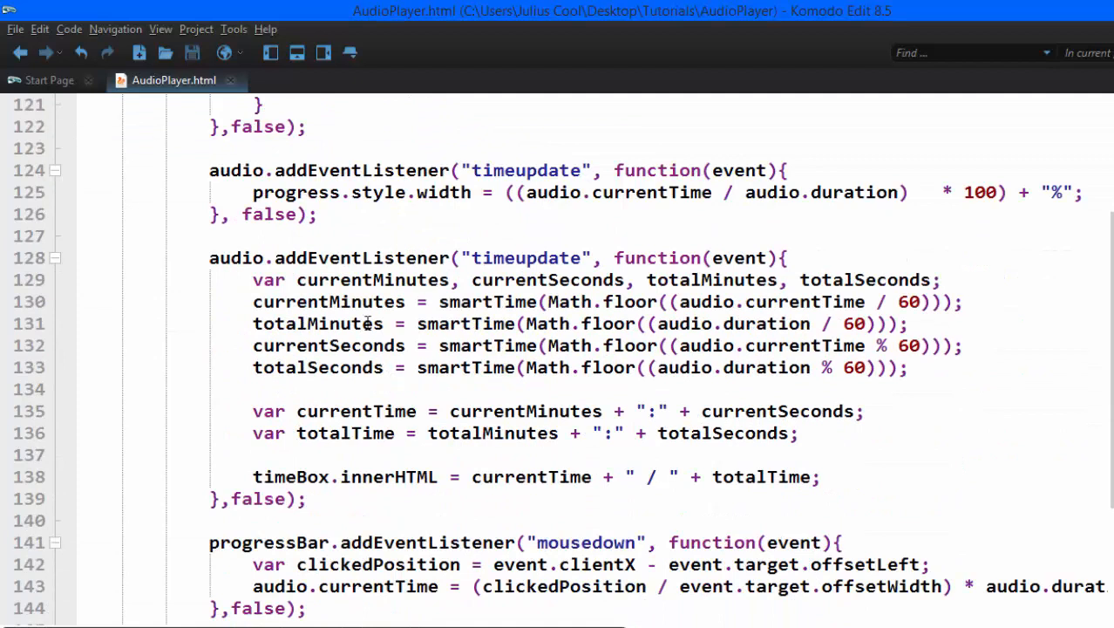
pyautogui.doubleClick(317, 323)
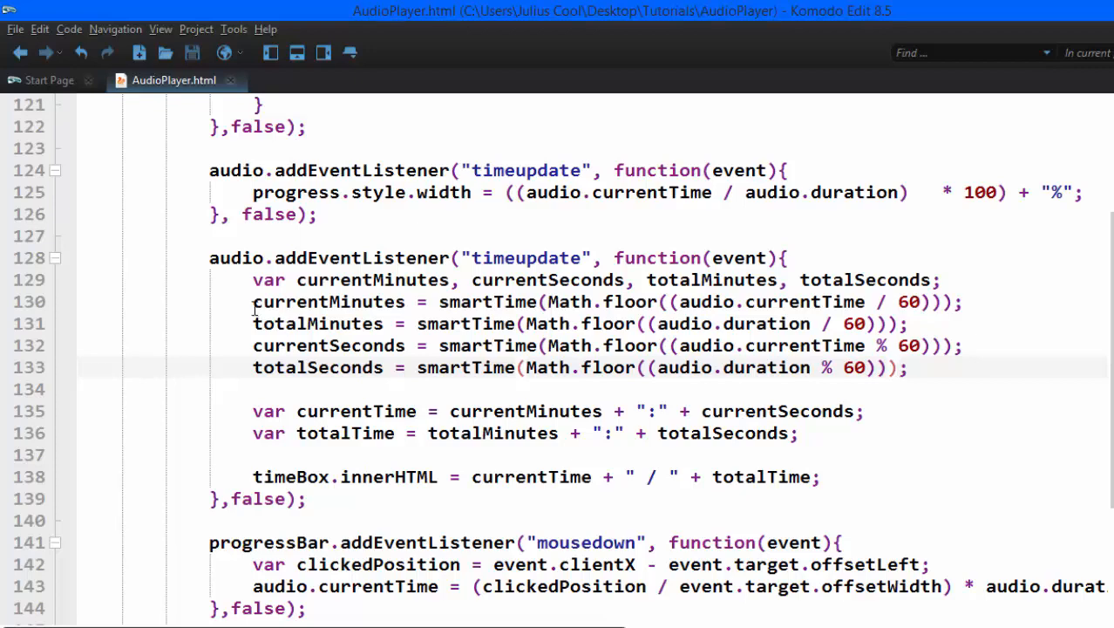
pyautogui.scroll(-3)
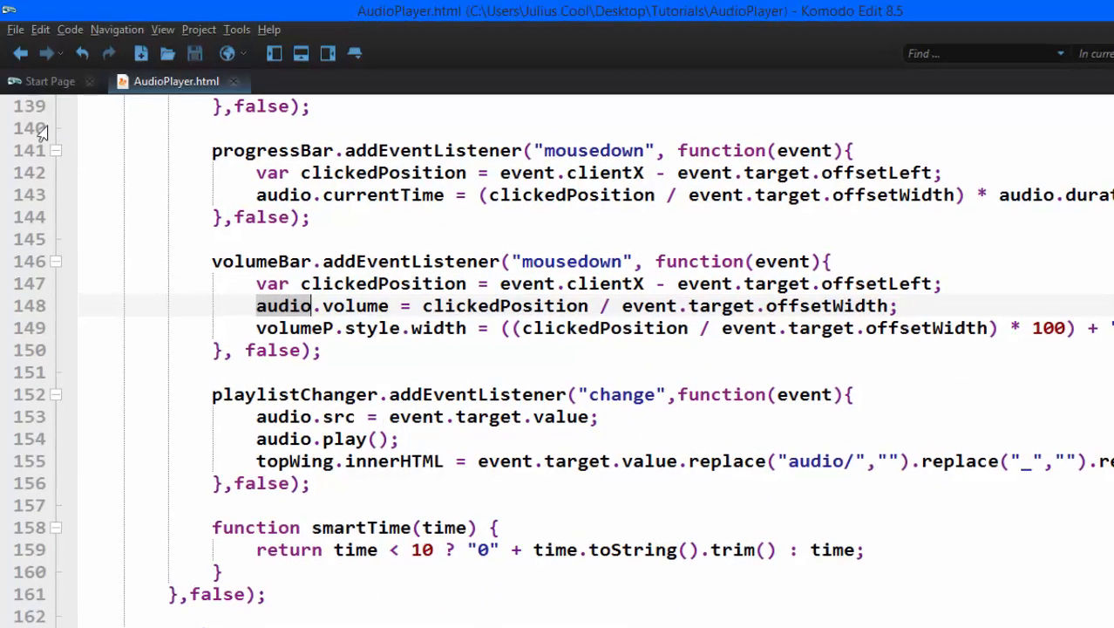
pyautogui.click(14, 29)
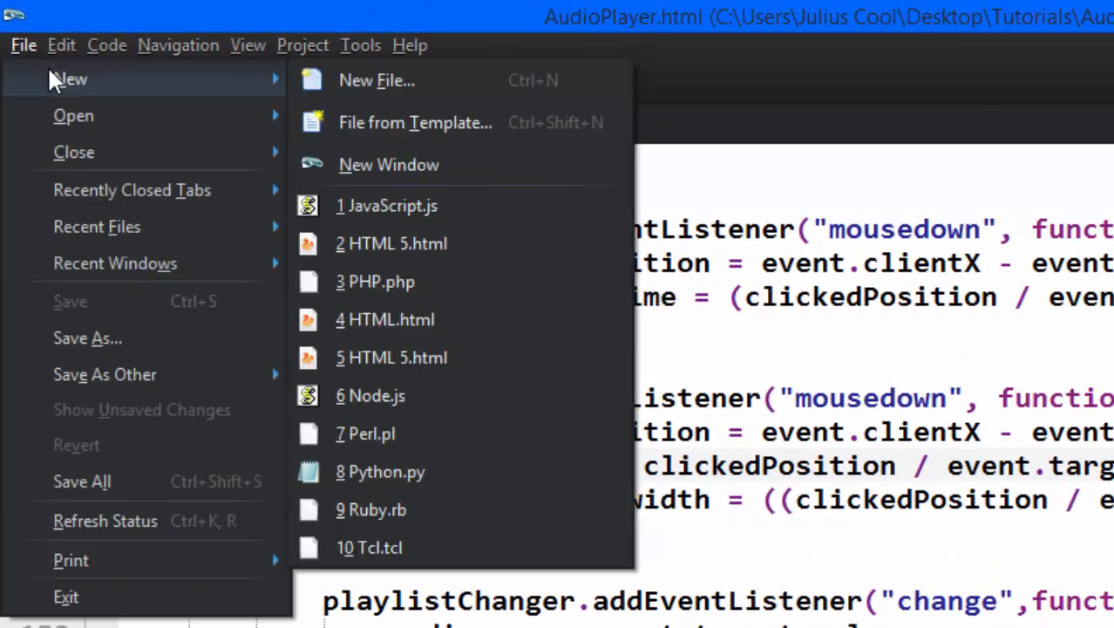
pyautogui.moveTo(370, 395)
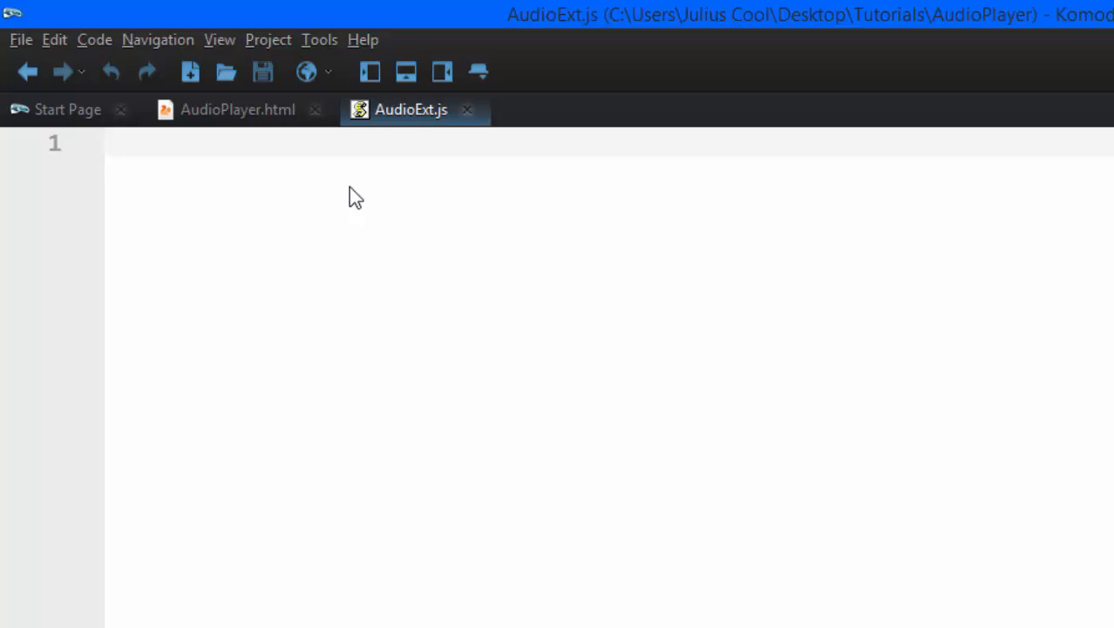
# - Type Audio.prototype. in AudioExt.js and glance at AudioPlayer.html's volume code
pyautogui.write('Audio')
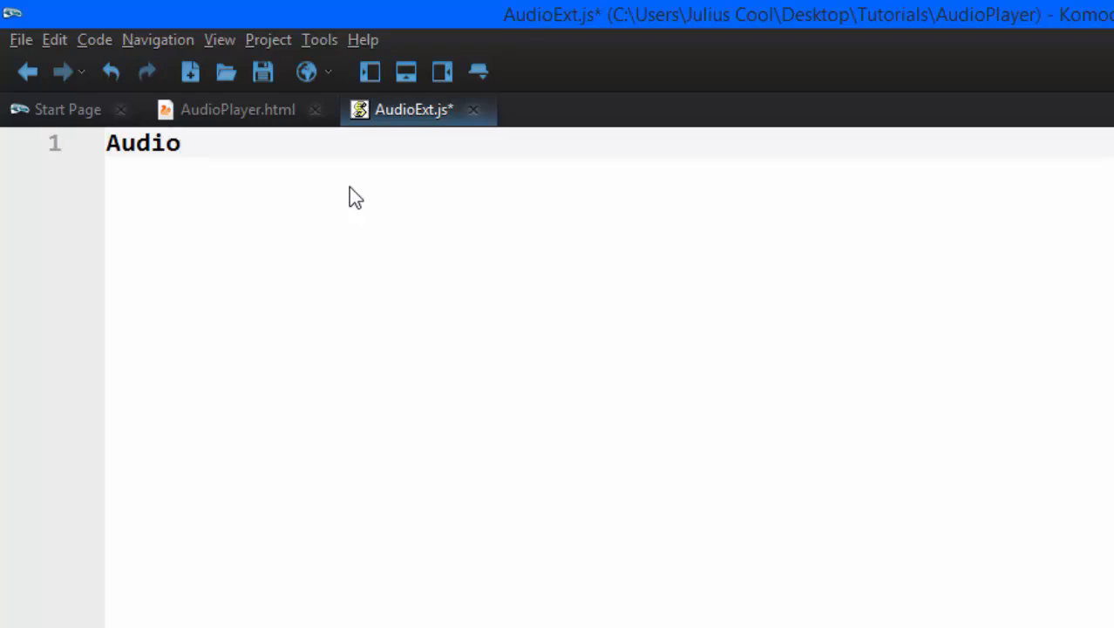
pyautogui.click(179, 143)
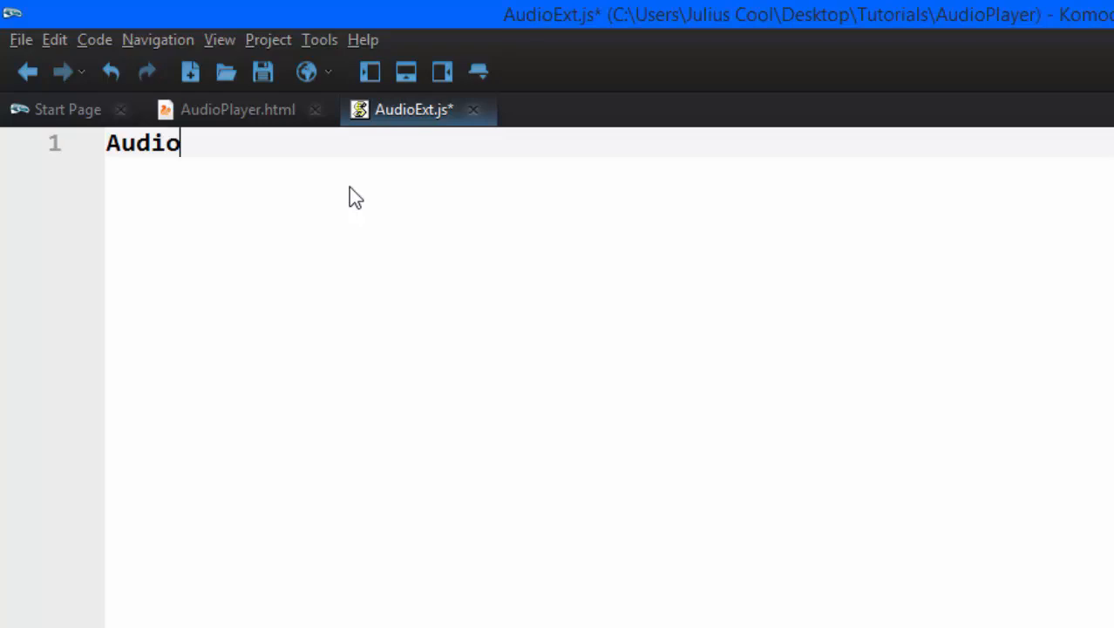
pyautogui.moveTo(283, 170)
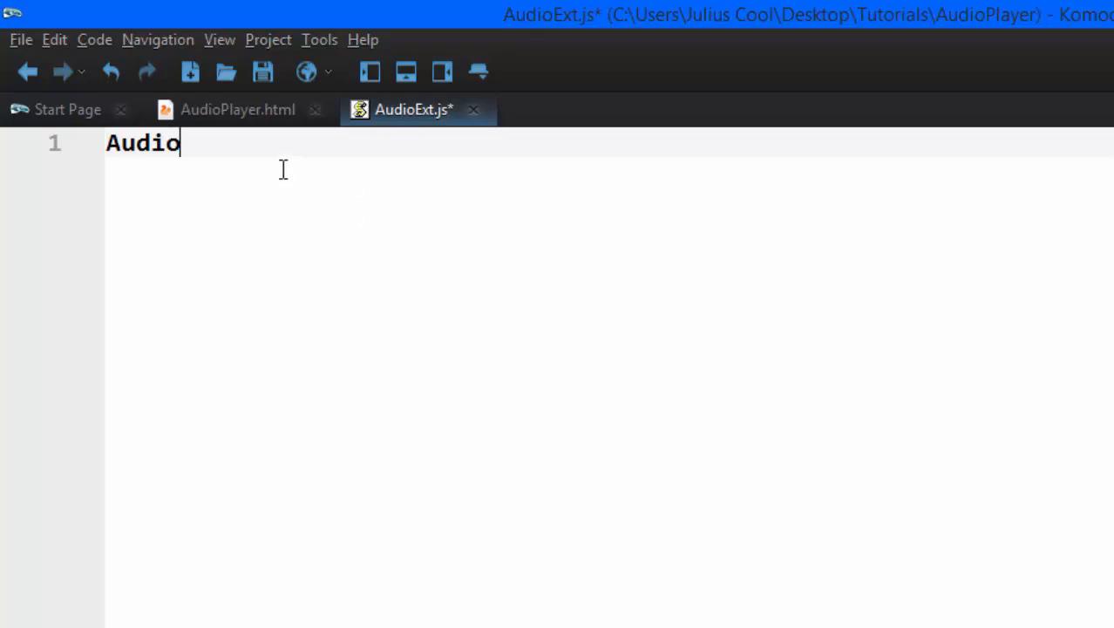
pyautogui.write('.proto')
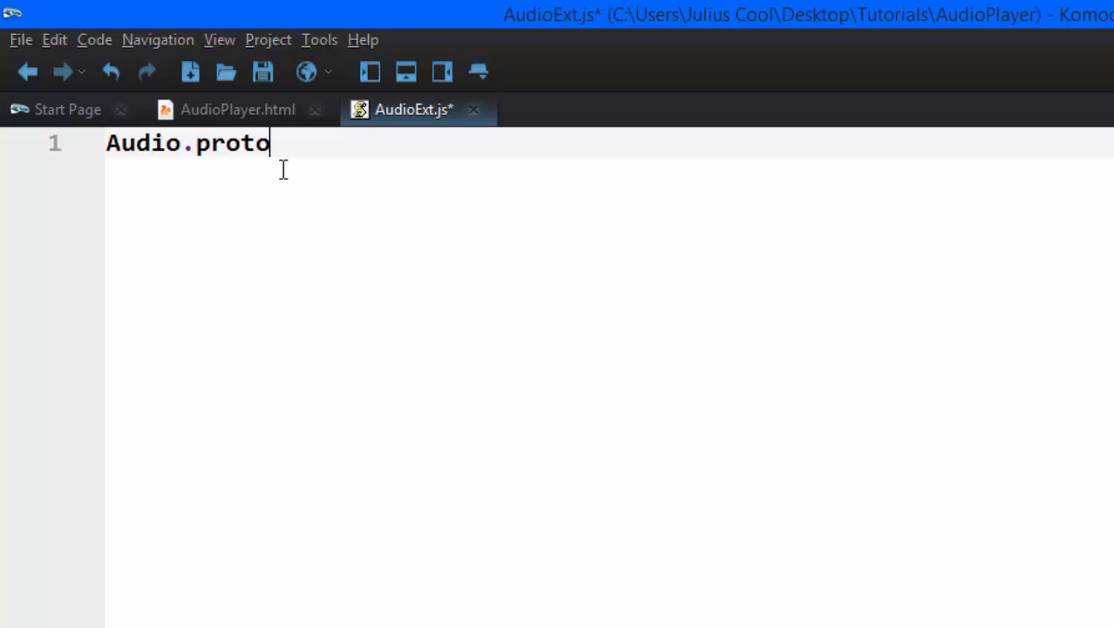
pyautogui.write('type.')
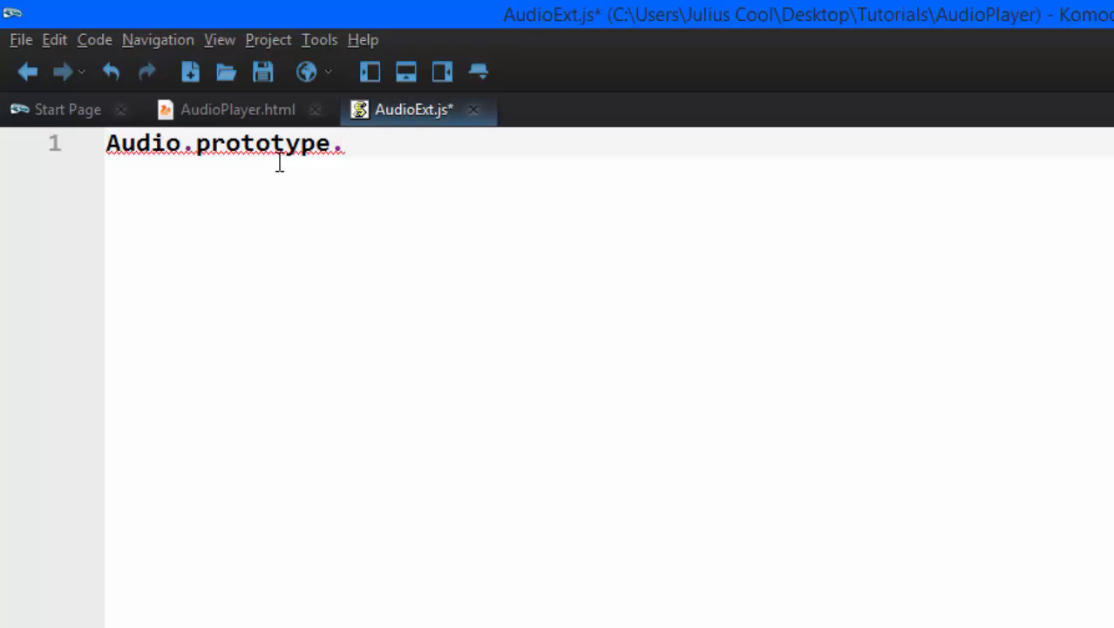
pyautogui.click(237, 109)
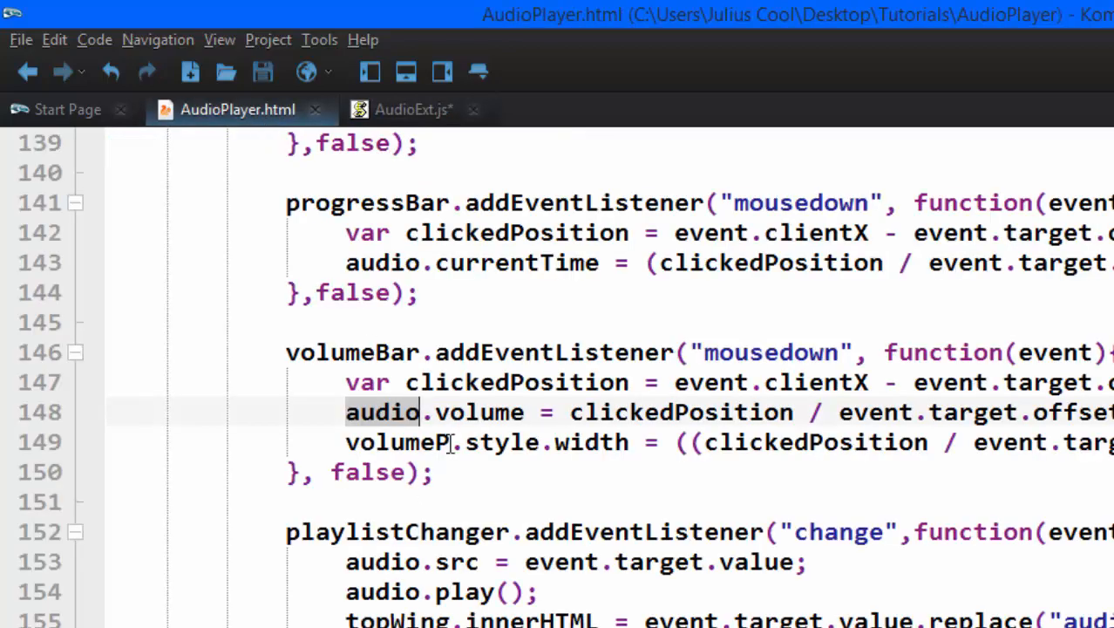
pyautogui.click(412, 109)
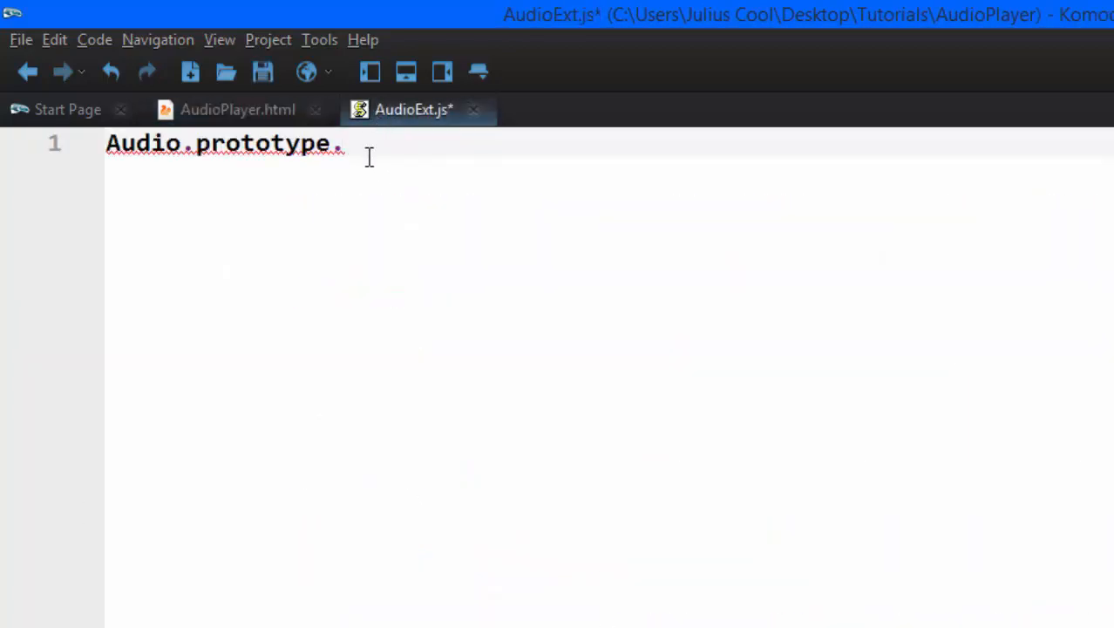
# - Complete the empty setVolume = function(){}; stub with the caret inside its body
pyautogui.write('setVolu')
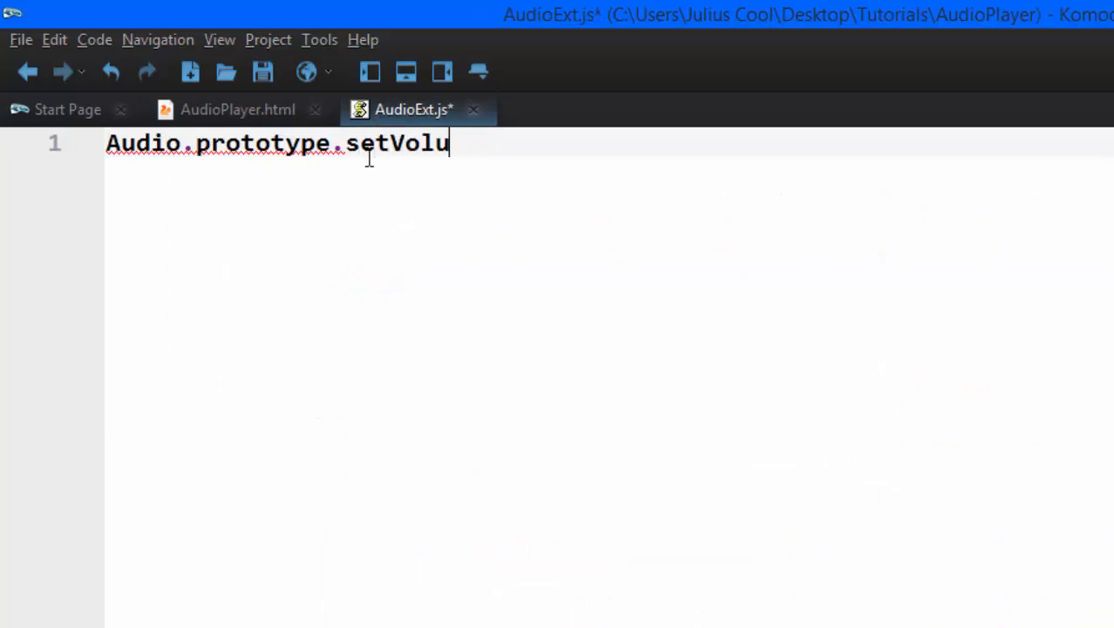
pyautogui.write('me = function(){};')
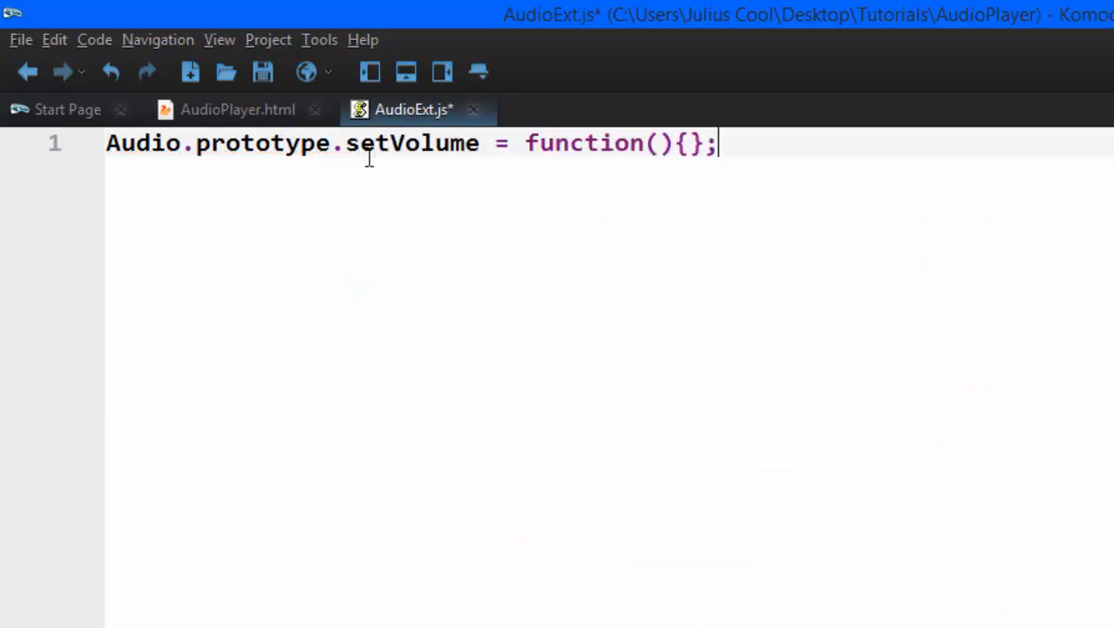
pyautogui.click(673, 143)
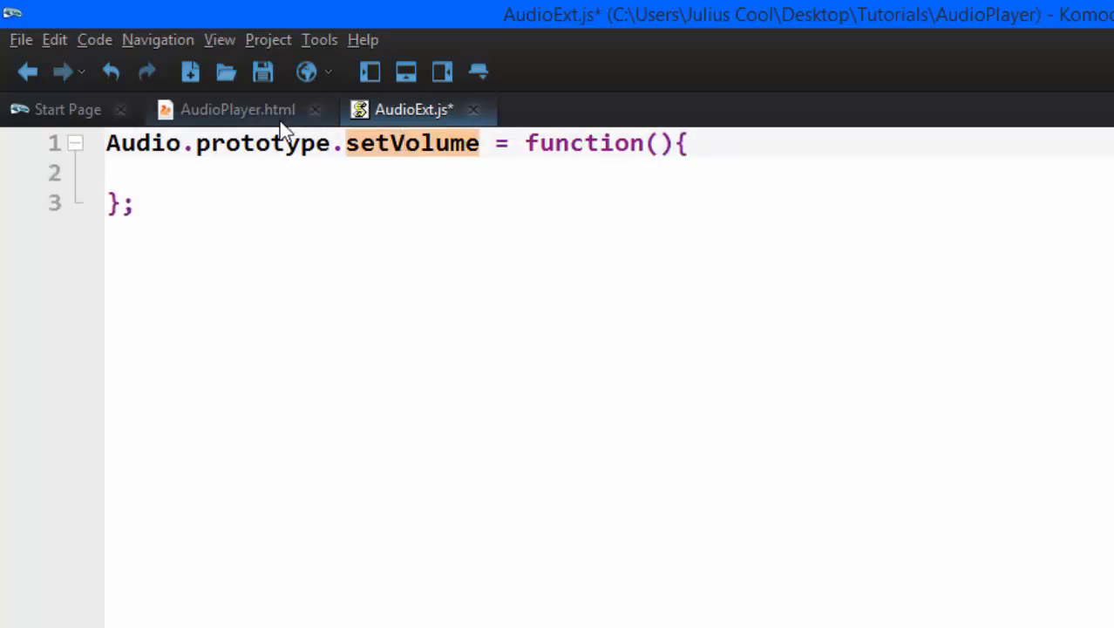
pyautogui.click(237, 109)
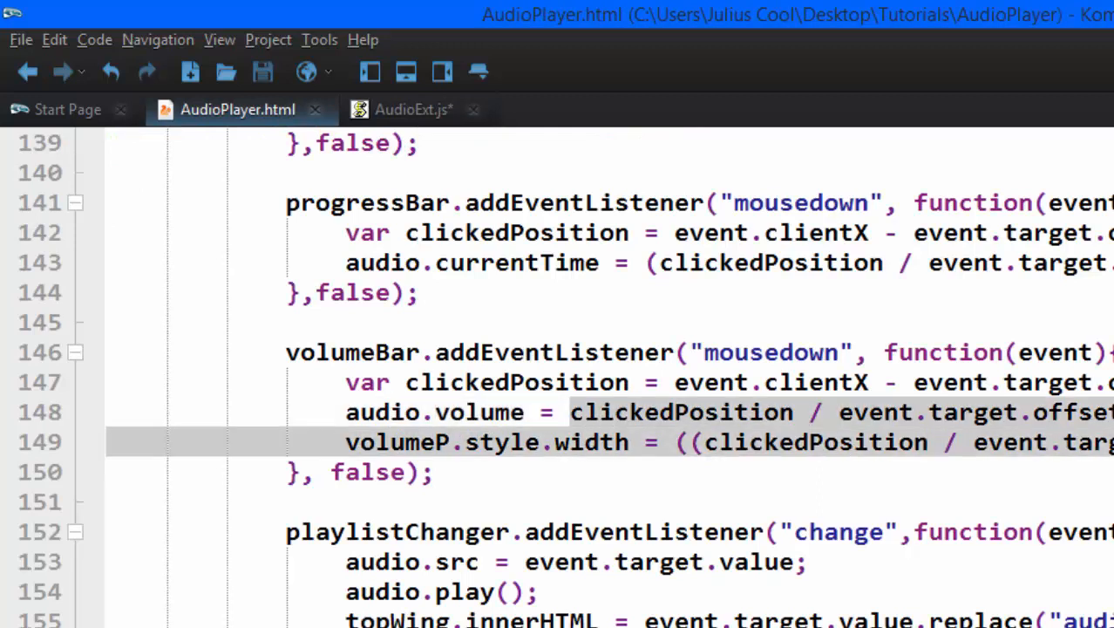
pyautogui.click(419, 412)
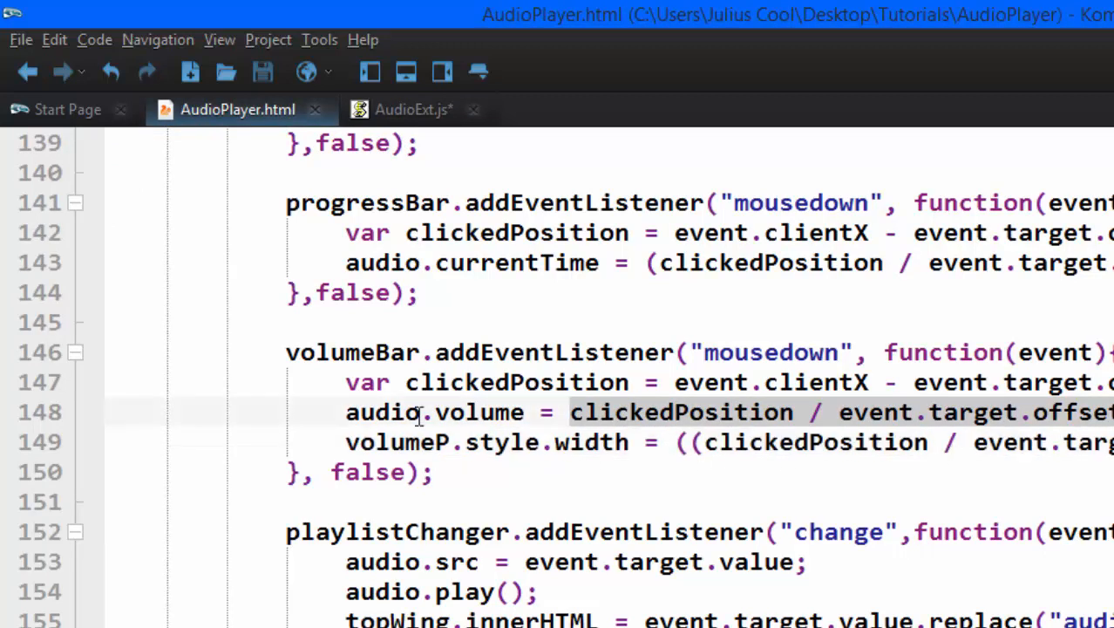
pyautogui.click(413, 108)
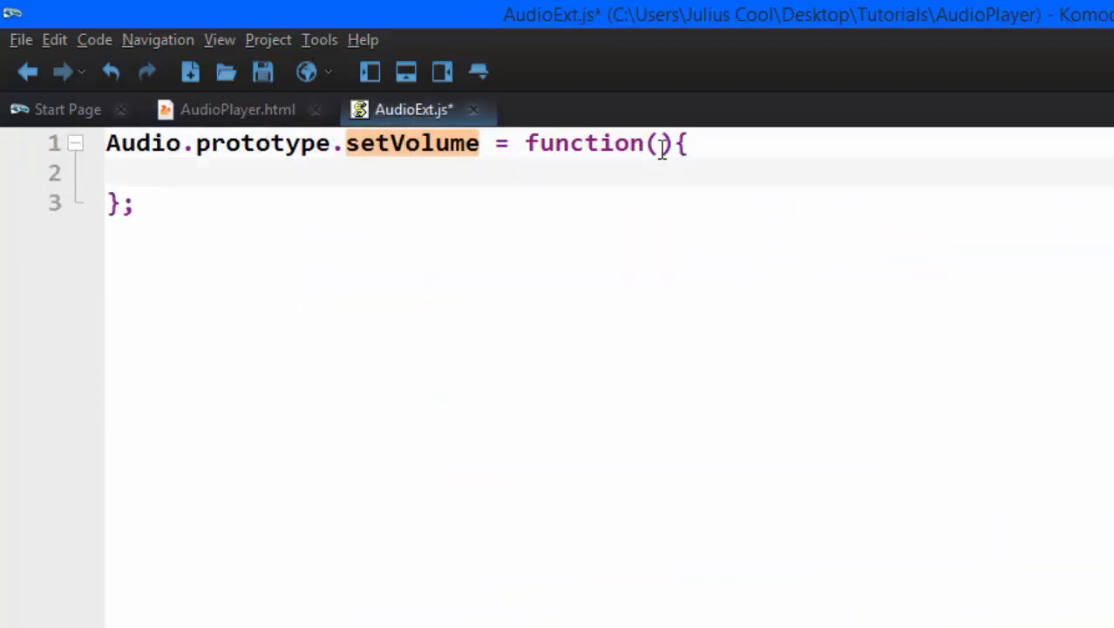
# - Give setVolume a vol parameter and if/else branches setting this.volume to 1, 0 or vol
pyautogui.write('v')
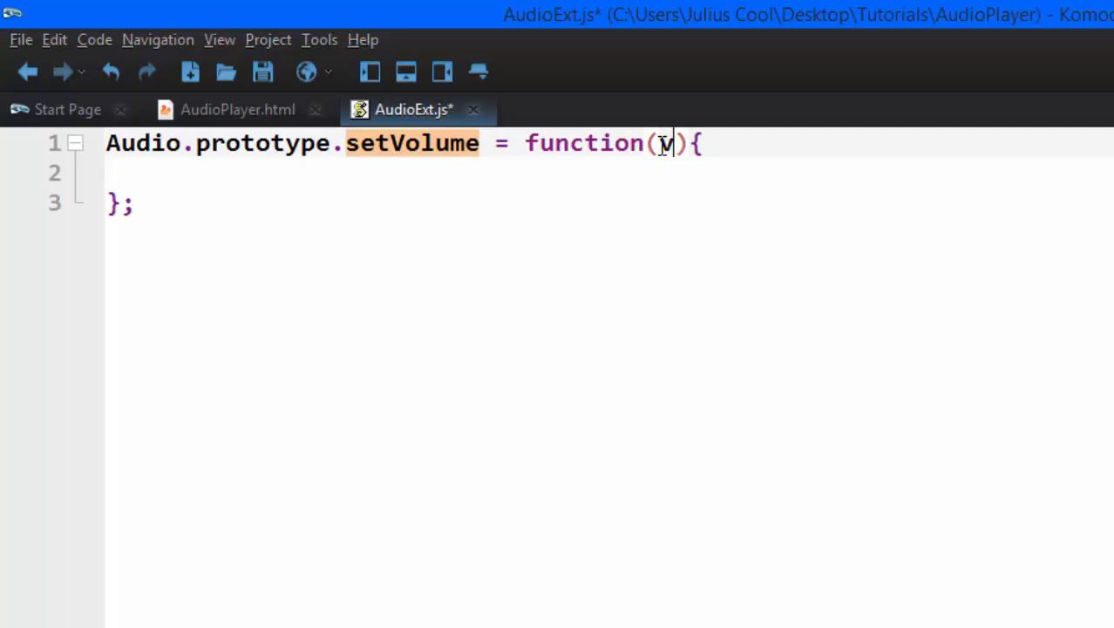
pyautogui.write('ol')
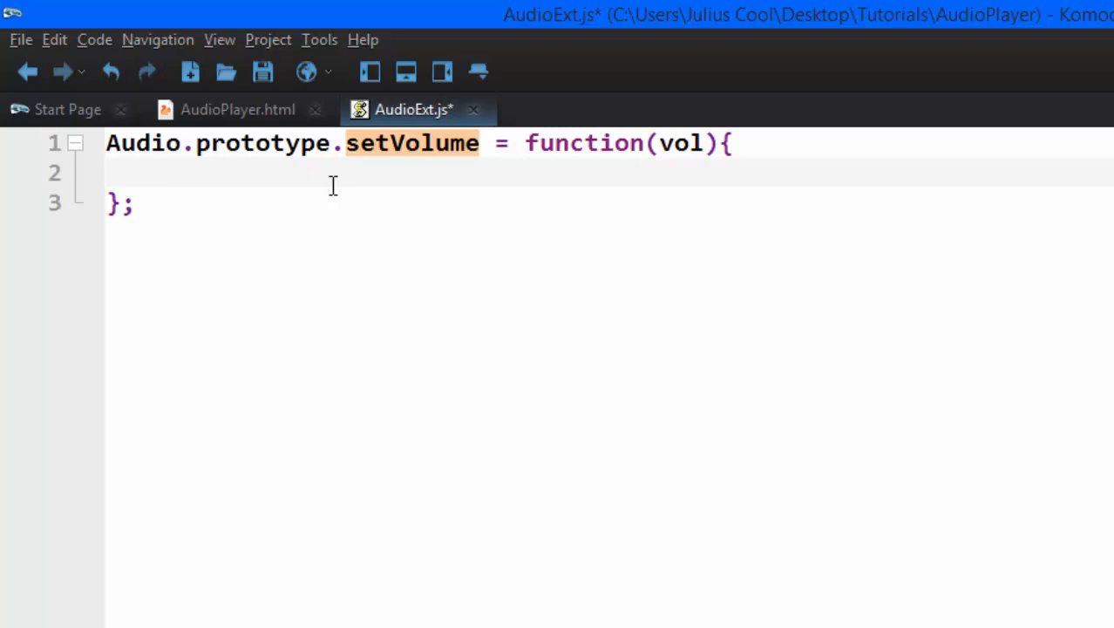
pyautogui.write('if (vol > 1) {')
pyautogui.write('t')
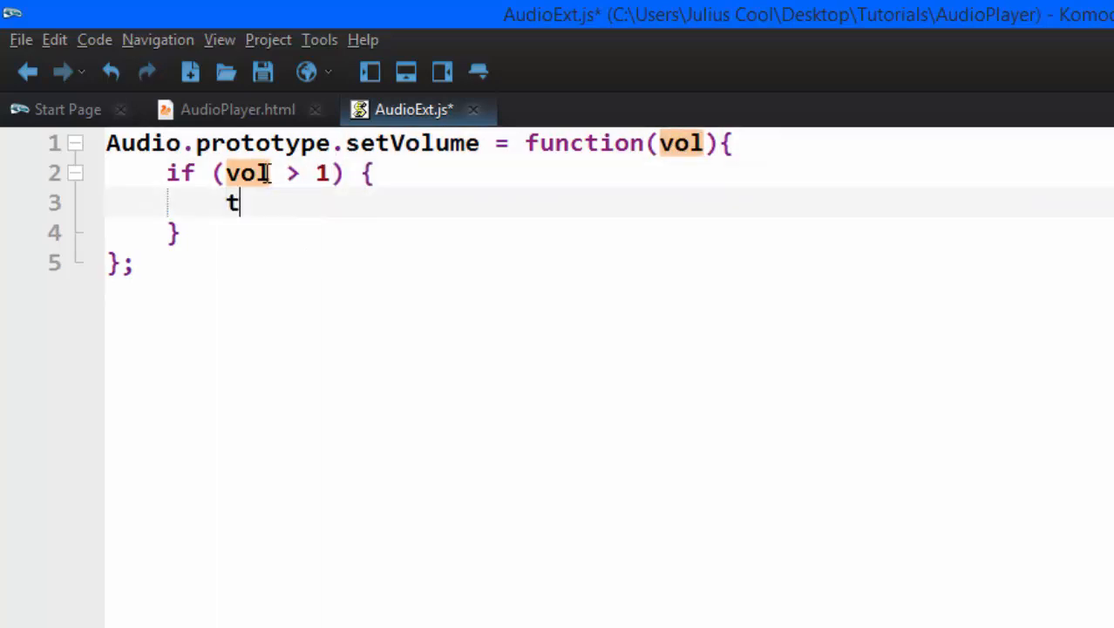
pyautogui.write('his.volume = 1;')
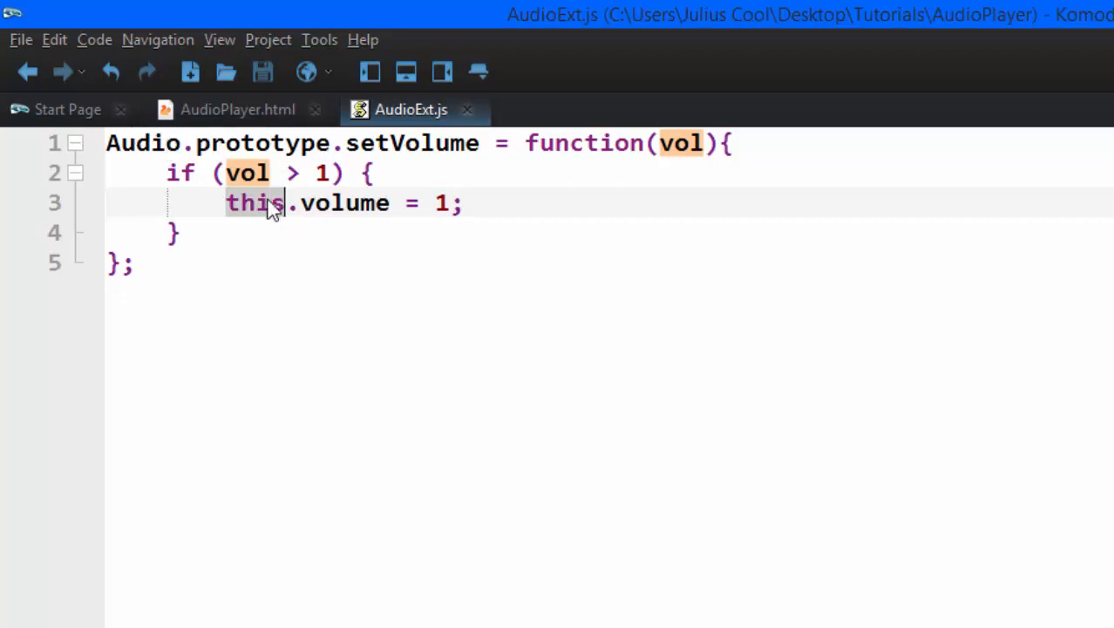
pyautogui.click(327, 173)
pyautogui.write('else if (vol < 0) {')
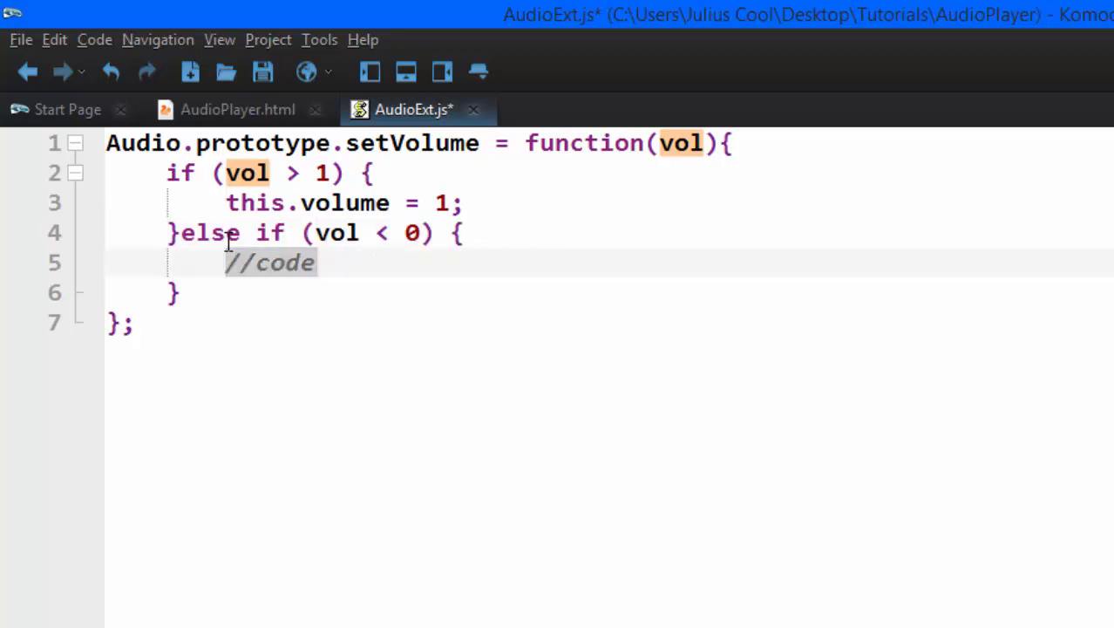
pyautogui.write('this.vol = 0;')
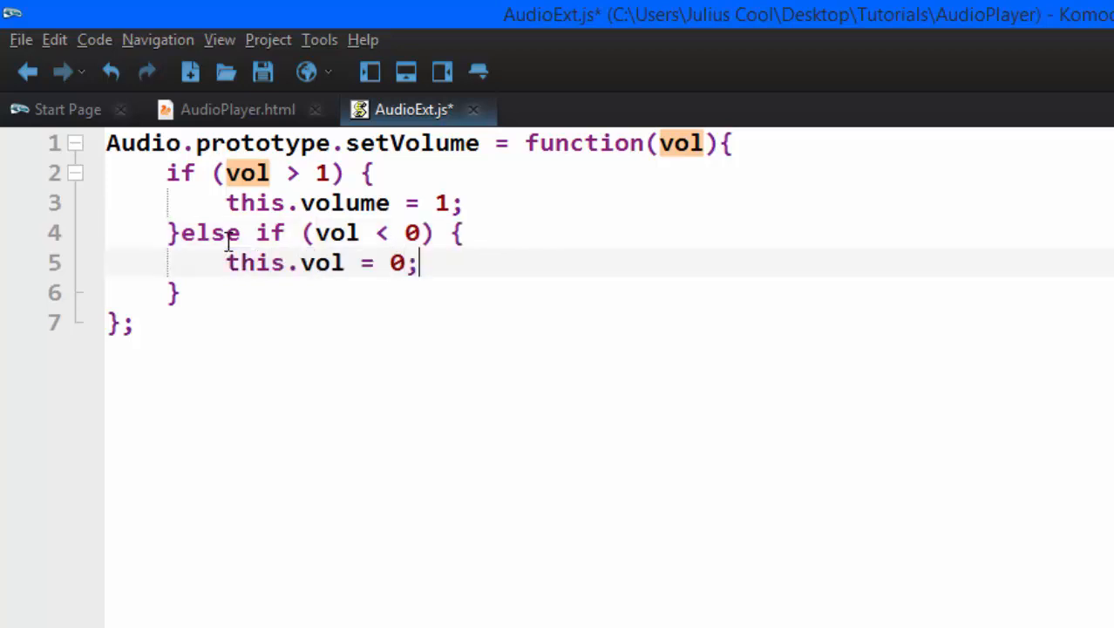
pyautogui.write('else{')
pyautogui.write('this.volume = vol;')
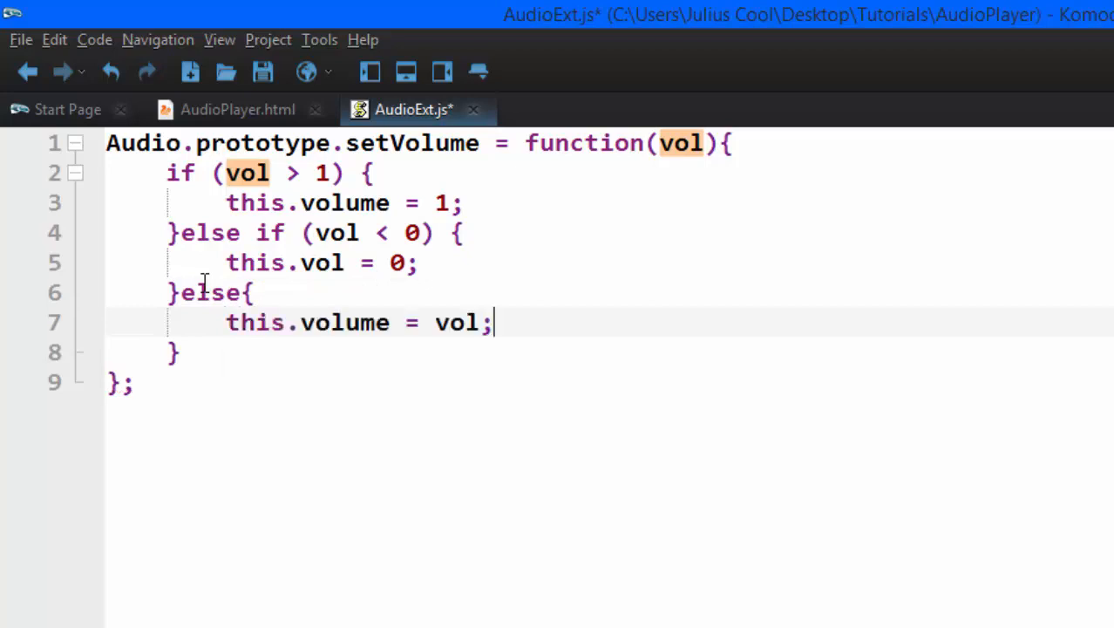
pyautogui.click(262, 72)
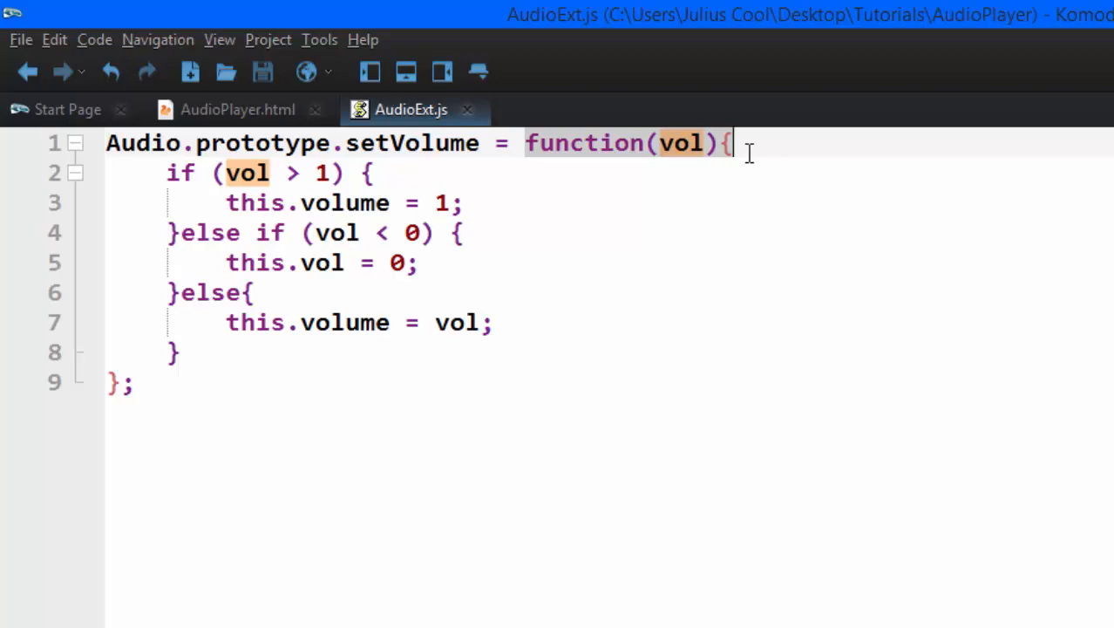
pyautogui.click(237, 109)
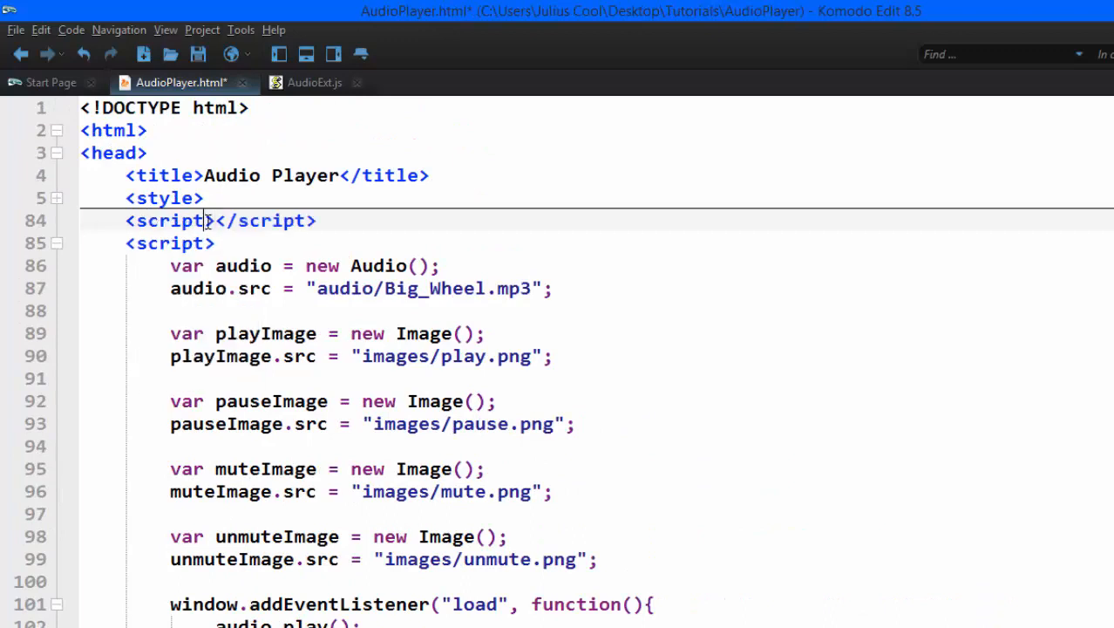
# - Add an empty src="" attribute to the new script tag on line 84
pyautogui.write('src=""')
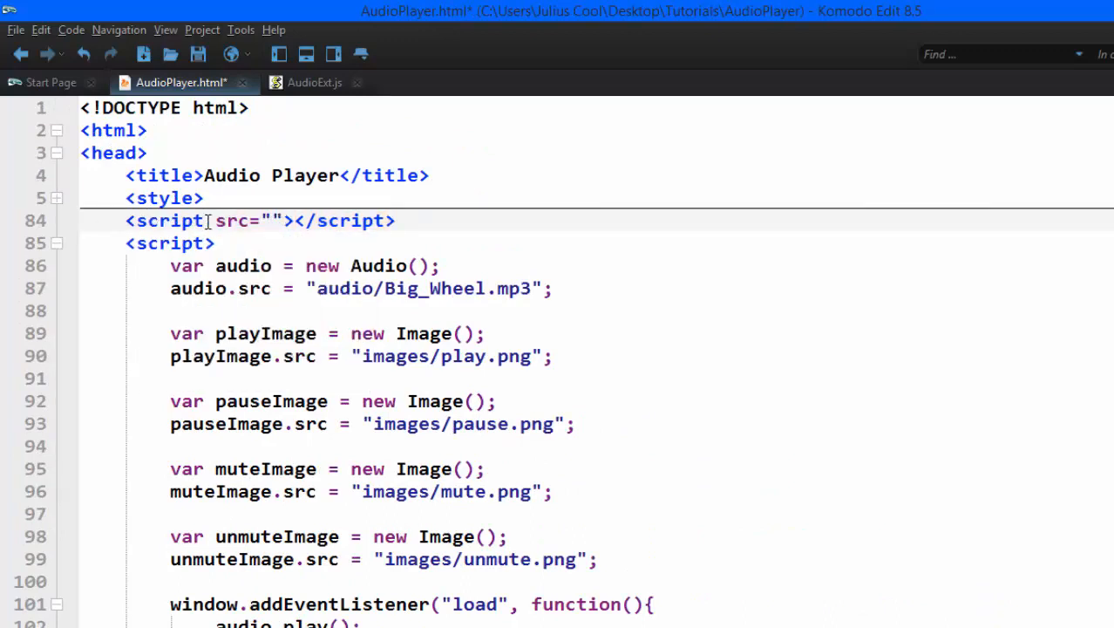
pyautogui.click(310, 82)
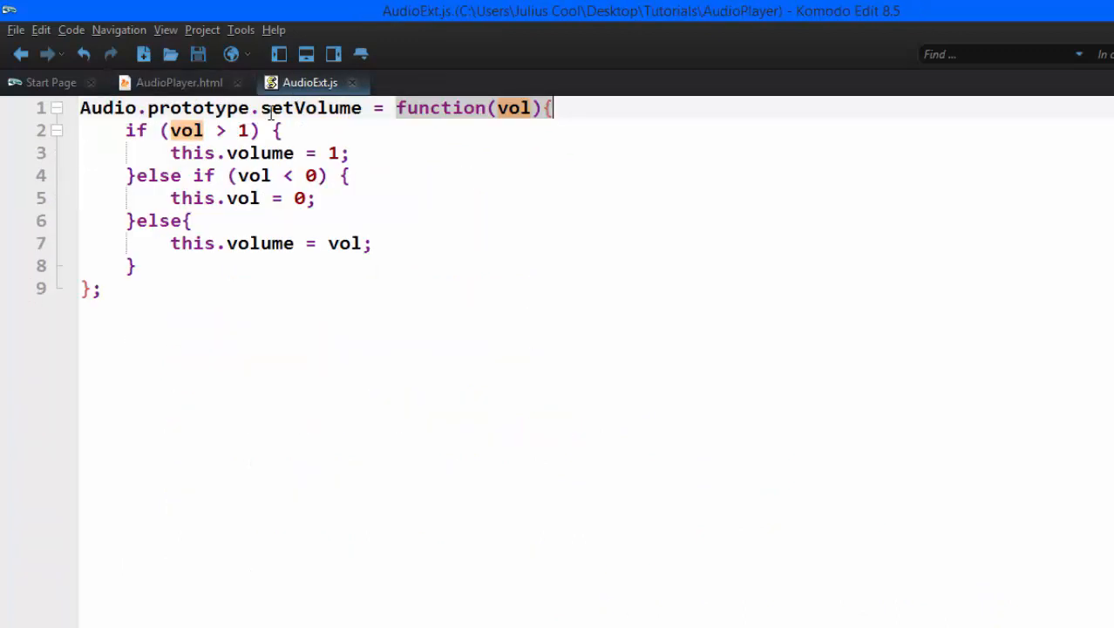
pyautogui.click(179, 82)
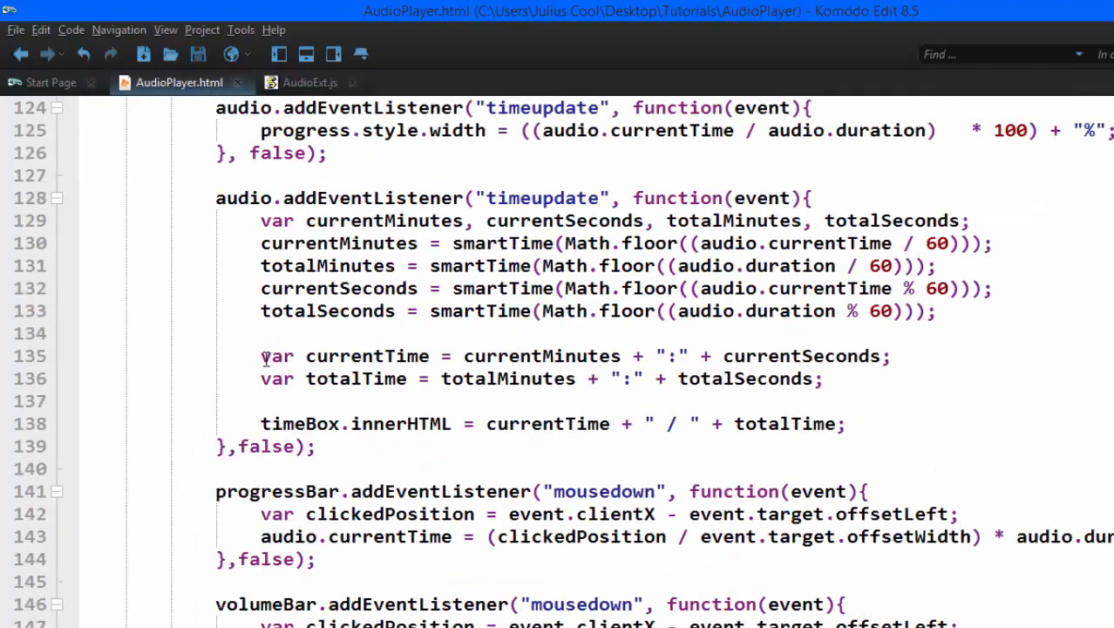
# - Change the volumeBar handler to audio.setVolume(clickedPosition / event.target.offsetWidth) and save
pyautogui.scroll(-3)
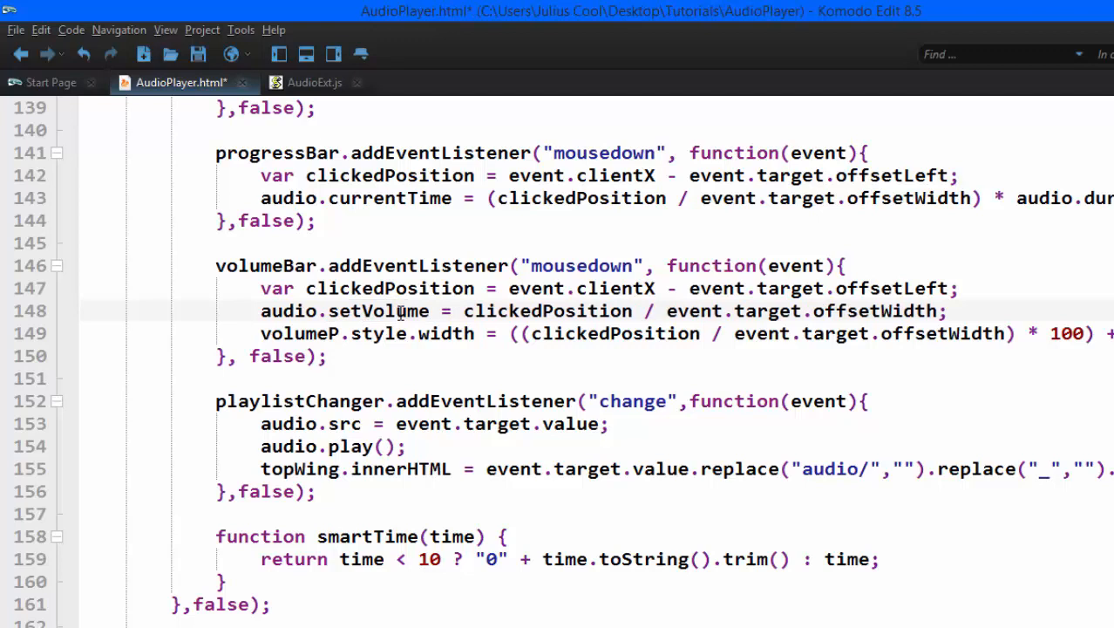
pyautogui.write('(')
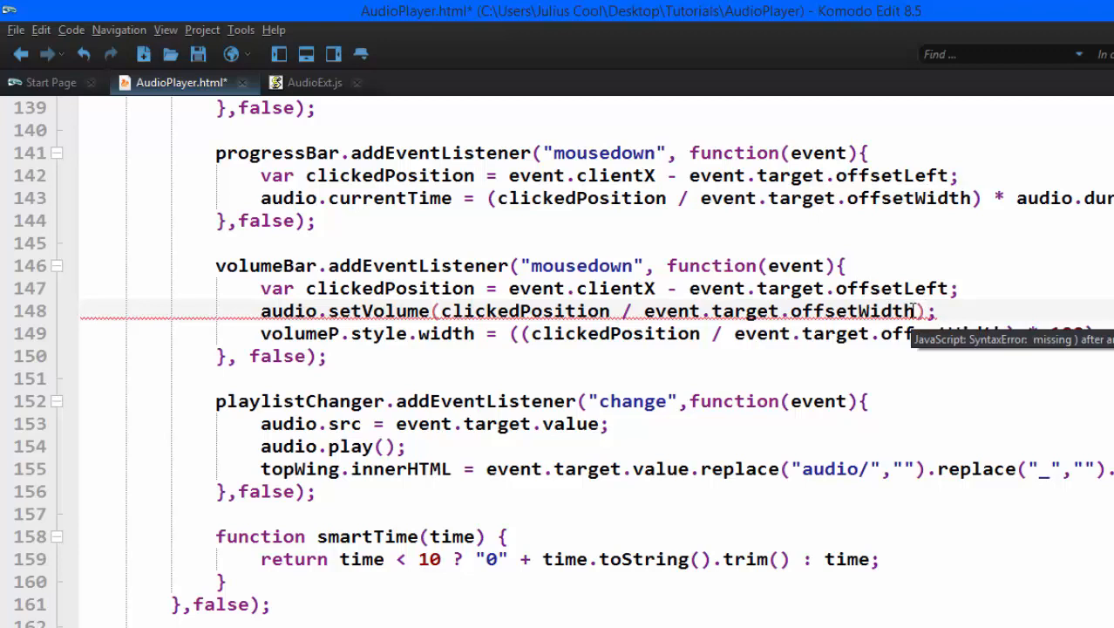
pyautogui.press('ctrl+s')
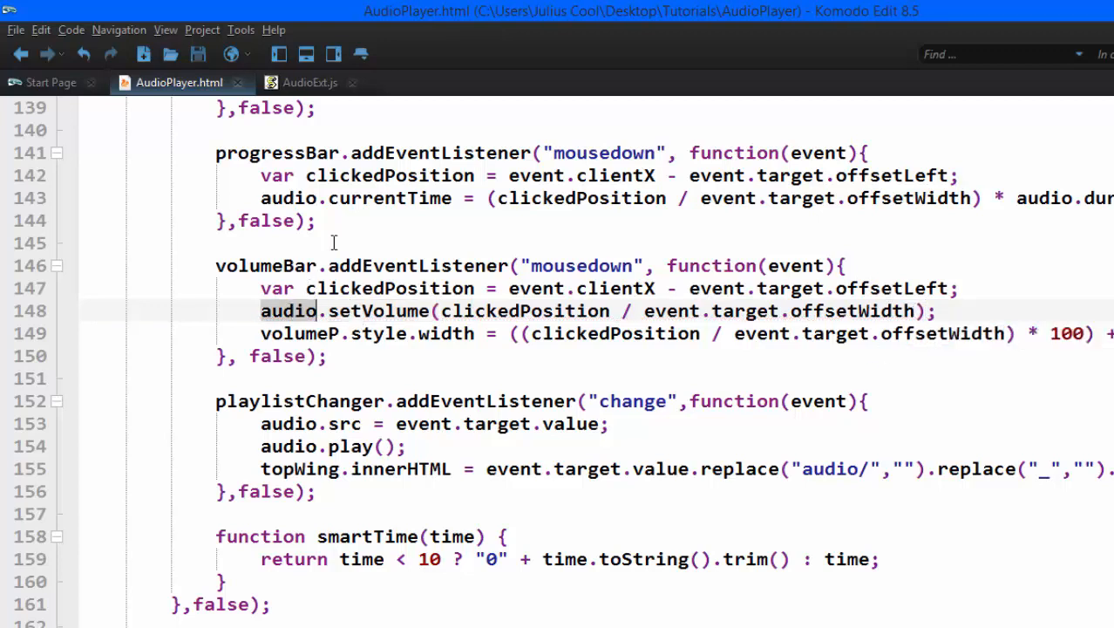
pyautogui.click(309, 82)
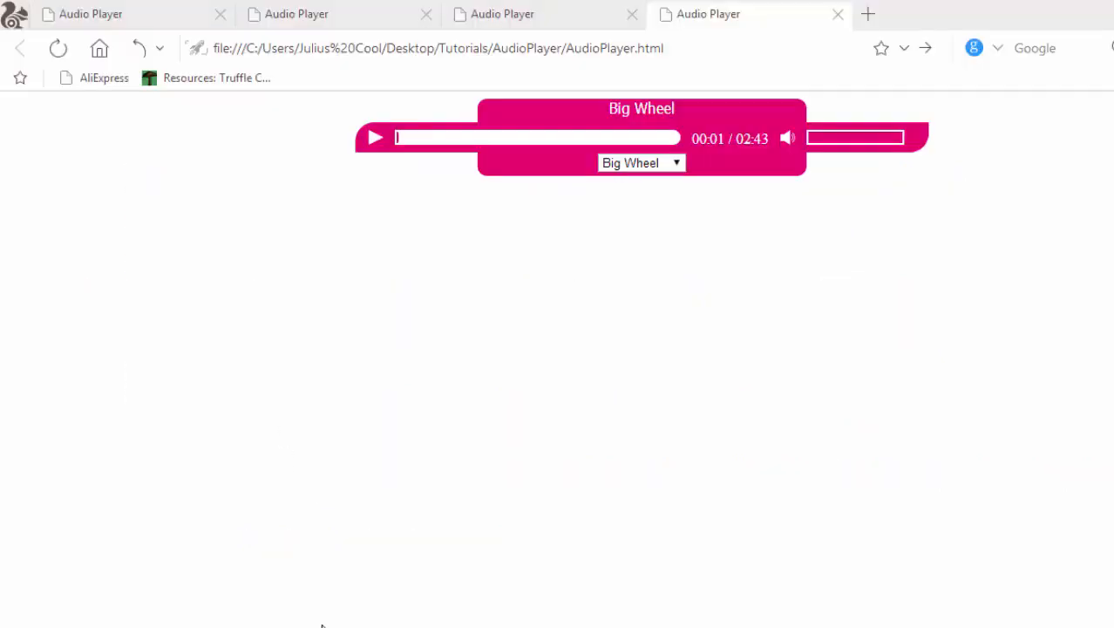
# - Click near the left end of the volume bar to lower Big Wheel's volume
pyautogui.click(375, 137)
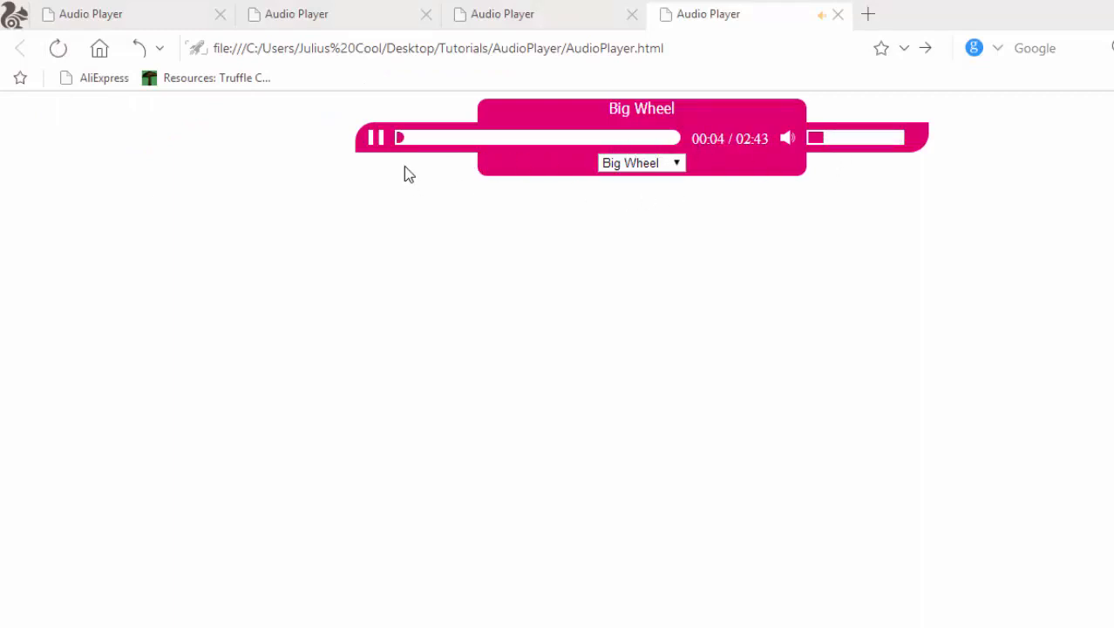
pyautogui.click(375, 138)
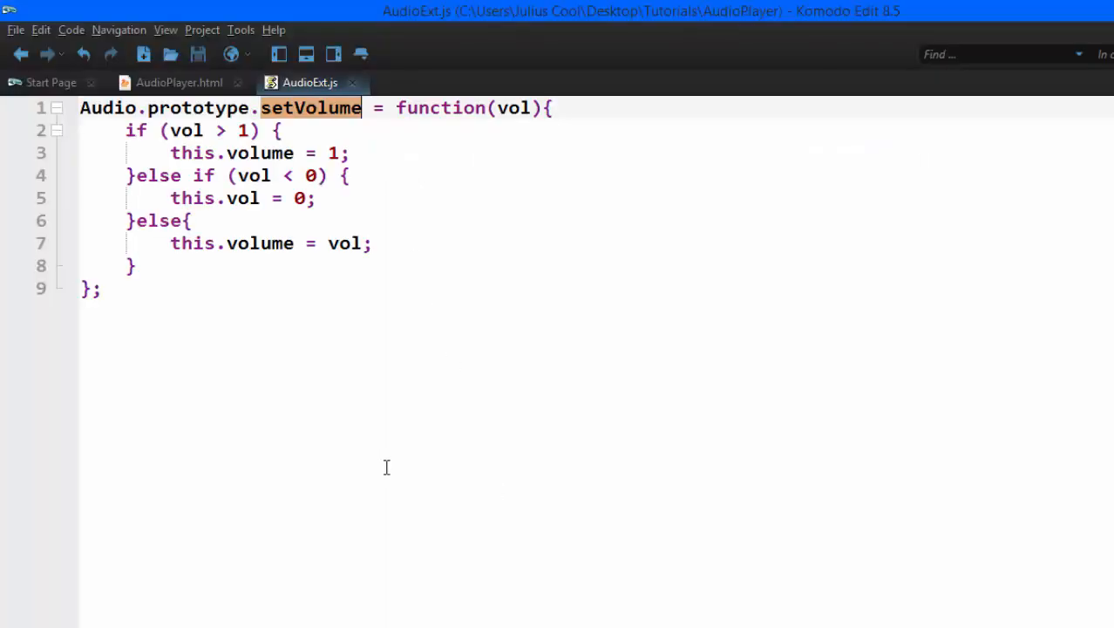
# - Copy the Math.floor expression from AudioPlayer.html and add an empty getCurrentMinutes stub
pyautogui.click(179, 82)
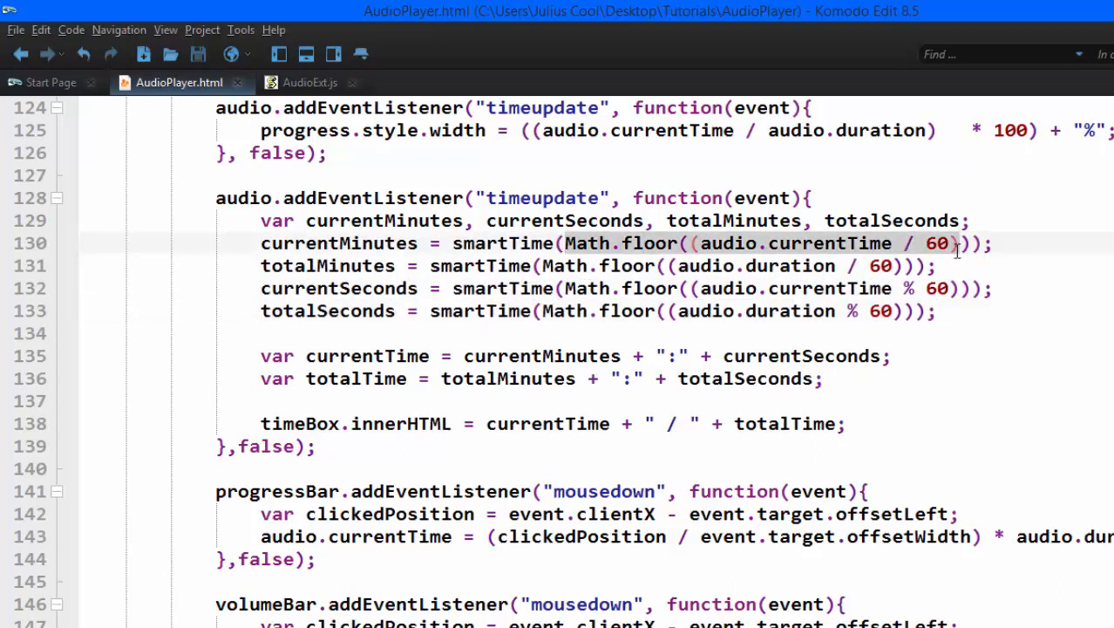
pyautogui.click(309, 82)
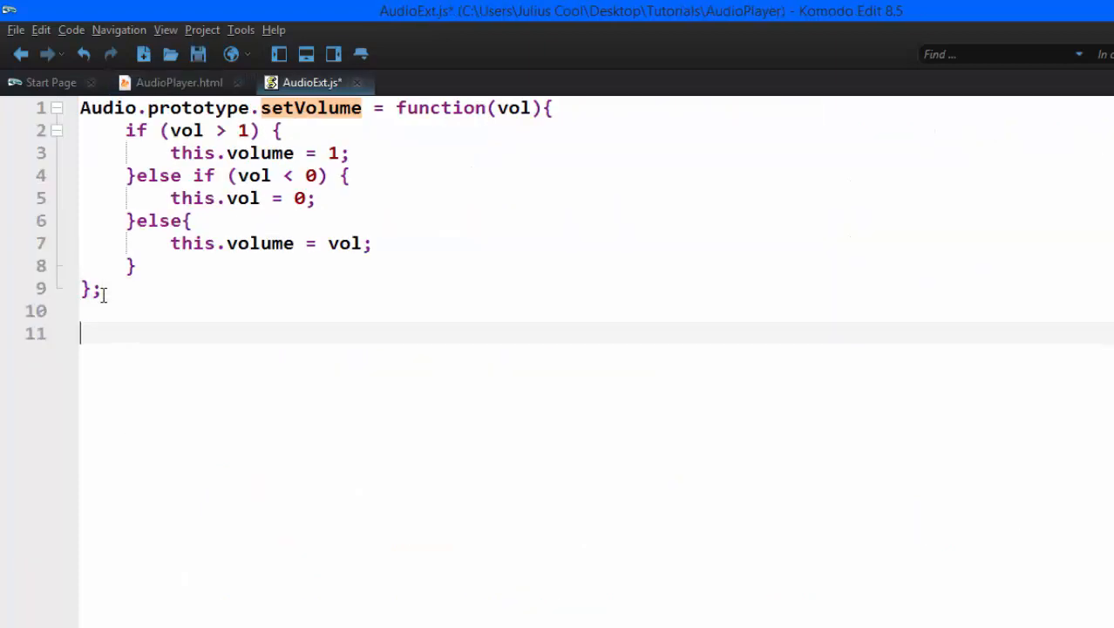
pyautogui.write('Audio.prototype.get')
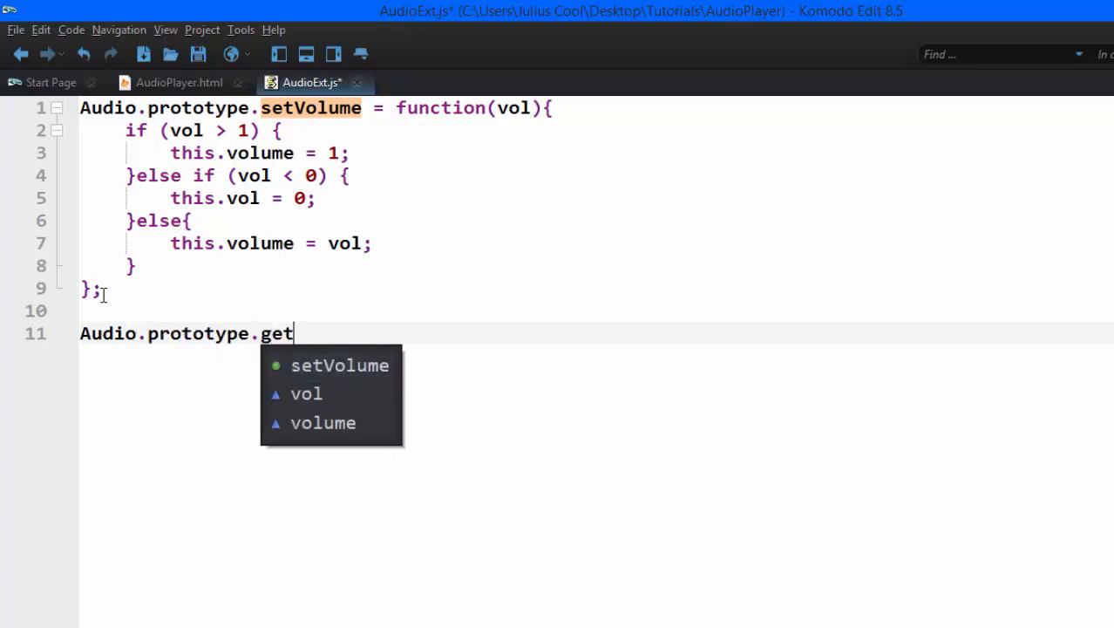
pyautogui.write('CurrentMinute = fu')
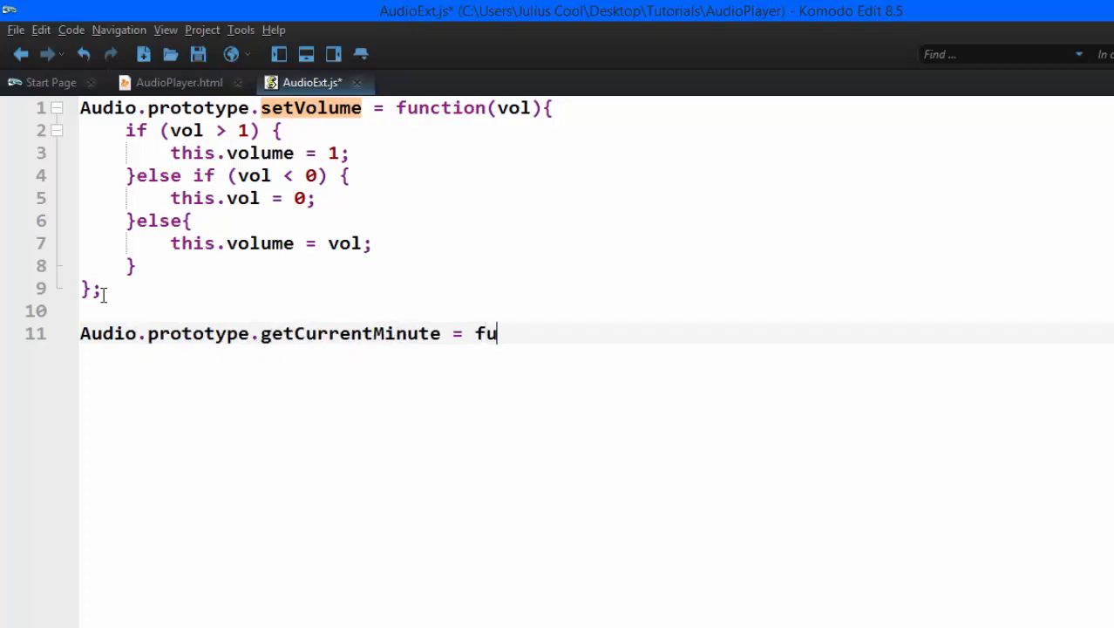
pyautogui.write('nction')
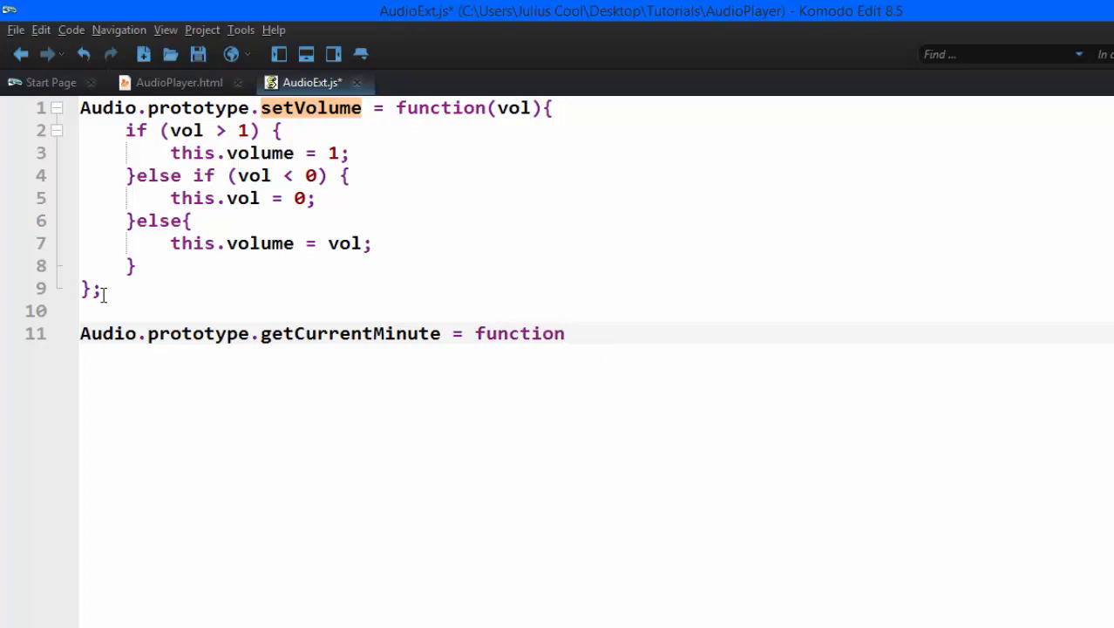
pyautogui.write('(){};')
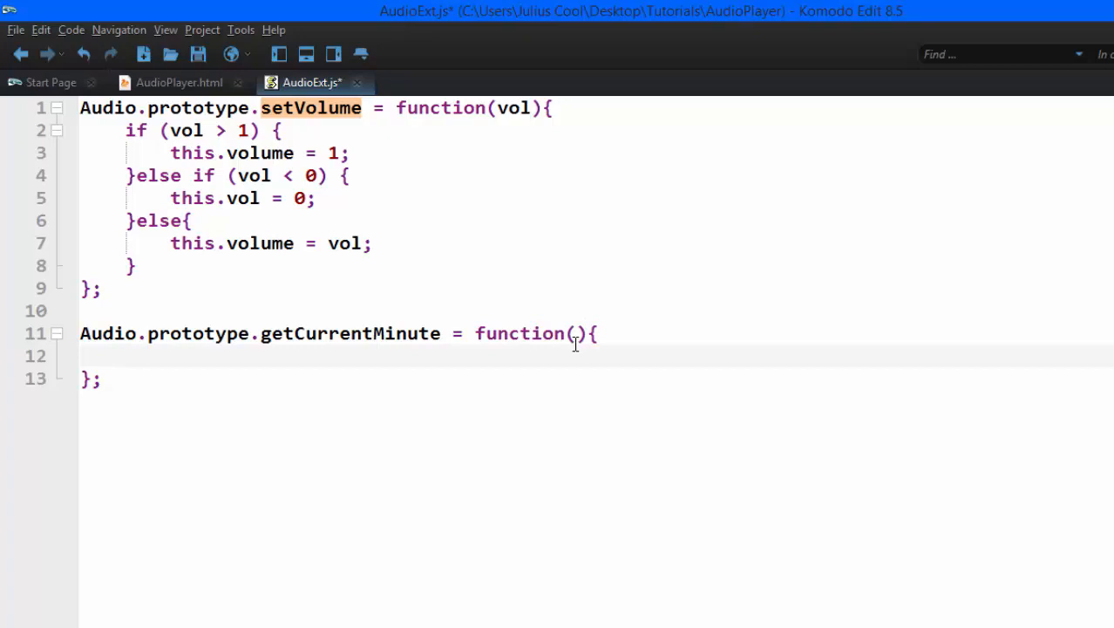
# - Fill getCurrentMinutes with return Math.floor(this.currentTime / 60) and save AudioExt.js
pyautogui.click(575, 333)
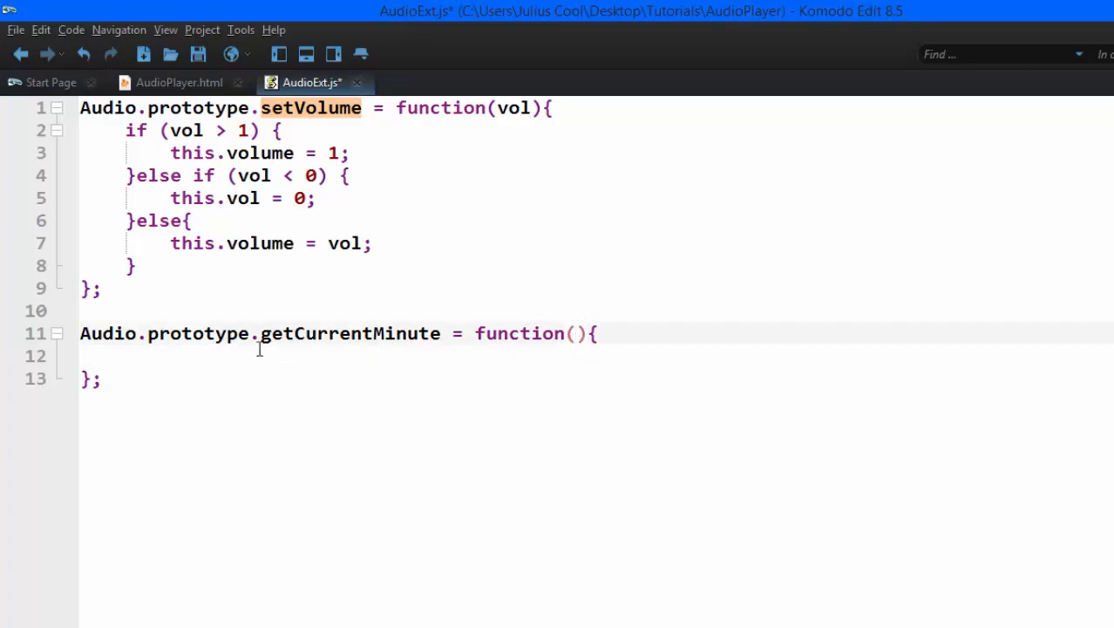
pyautogui.click(261, 355)
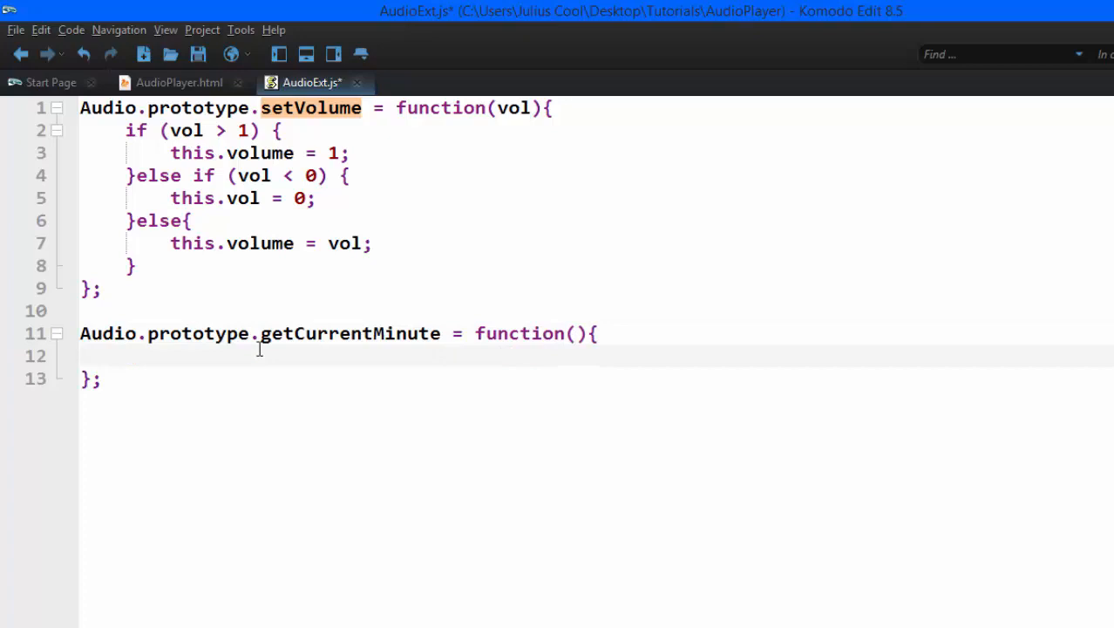
pyautogui.write('return Math.floor((this.currentTime / 60)')
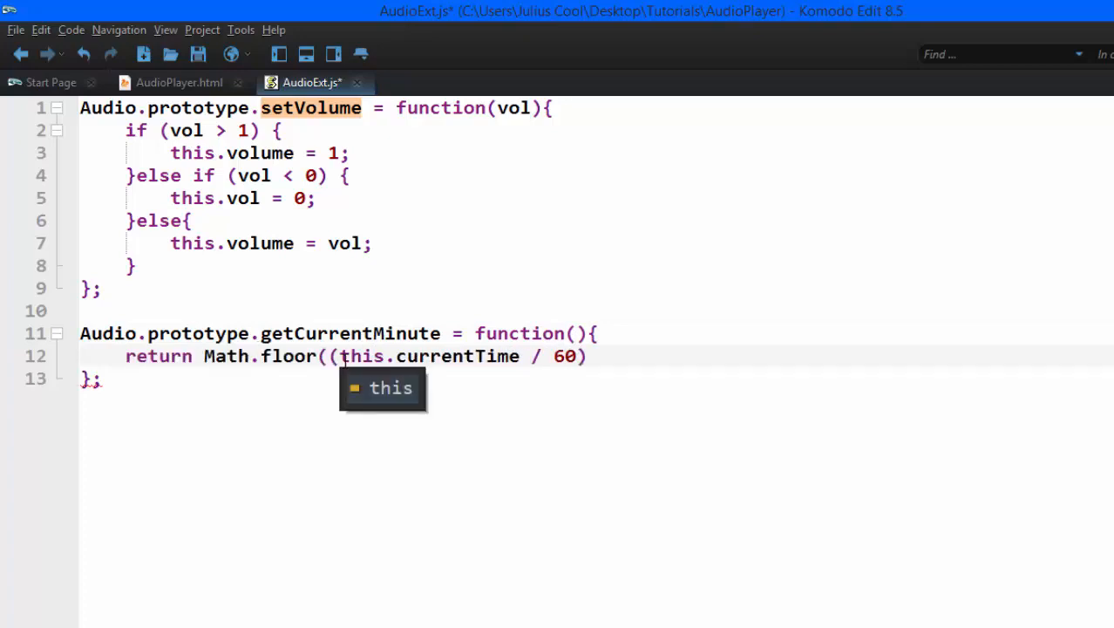
pyautogui.click(590, 355)
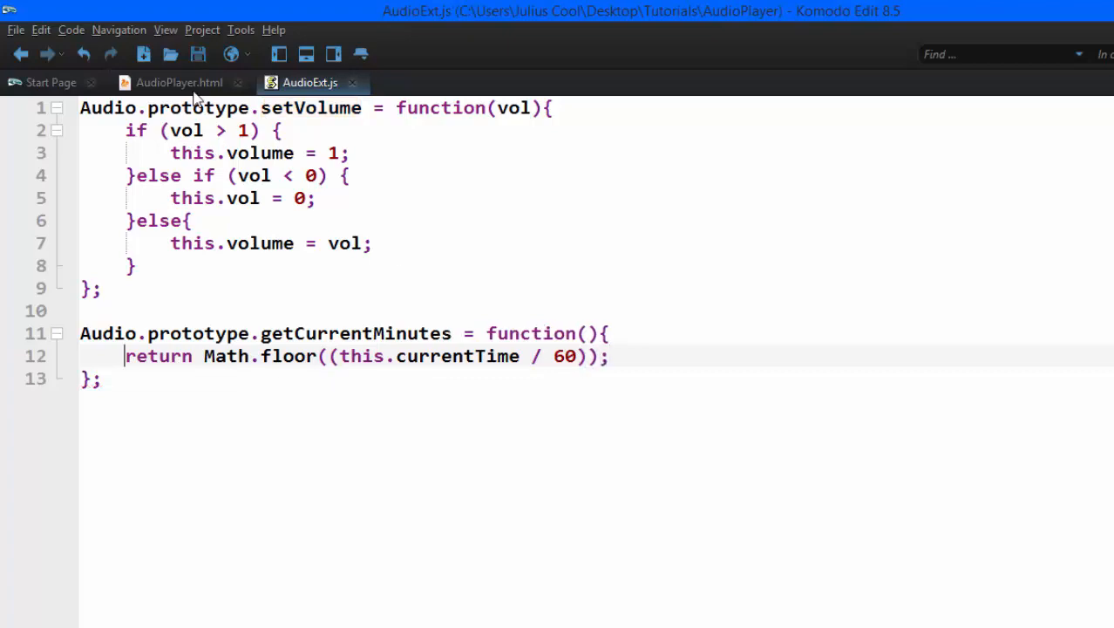
# - Replace line 130's Math.floor call with audio.getCurrentMinutes() and save AudioPlayer.html
pyautogui.click(178, 82)
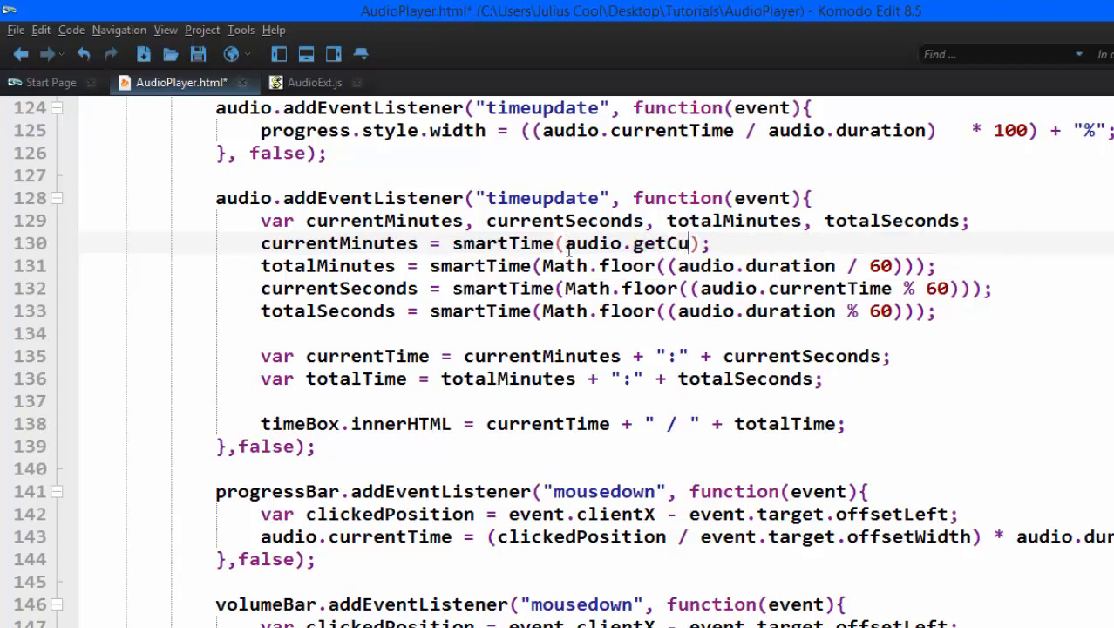
pyautogui.write('rrentMinute')
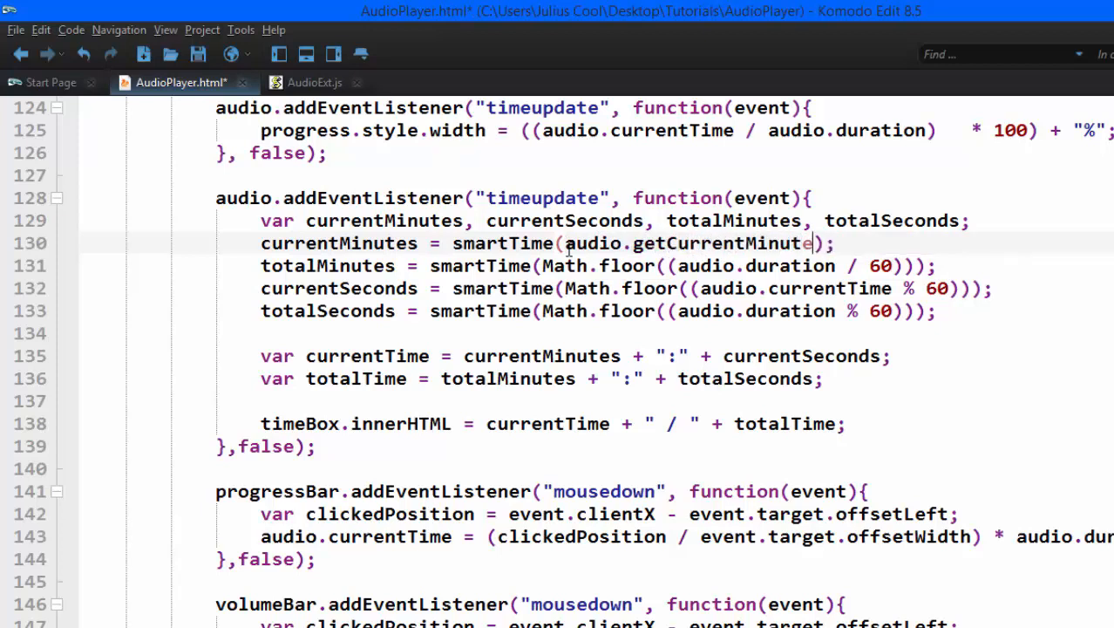
pyautogui.write('s')
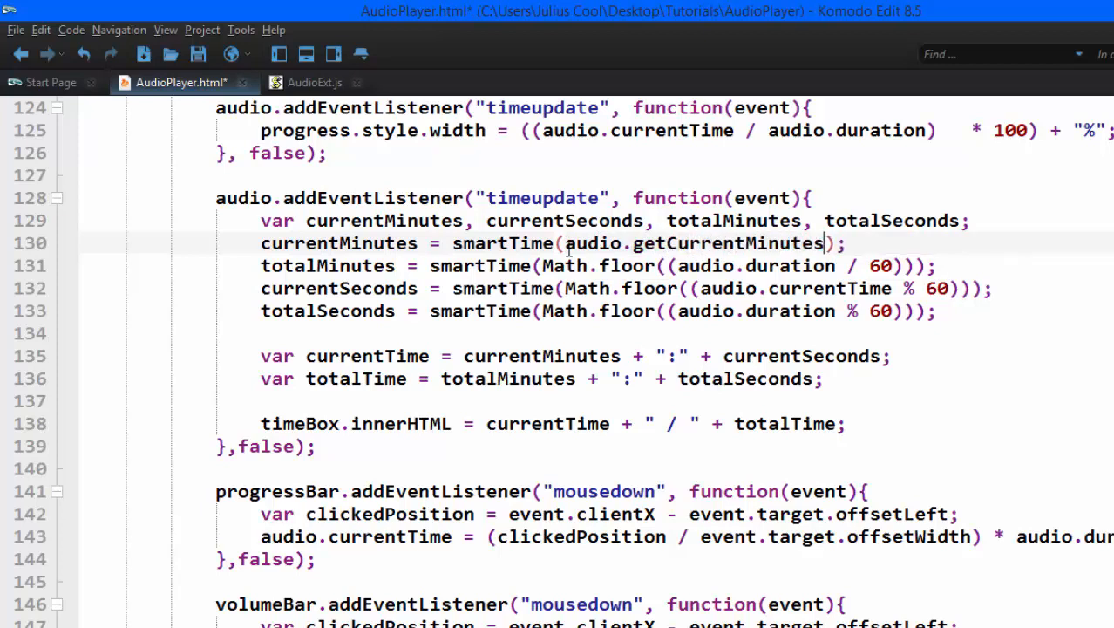
pyautogui.write('()')
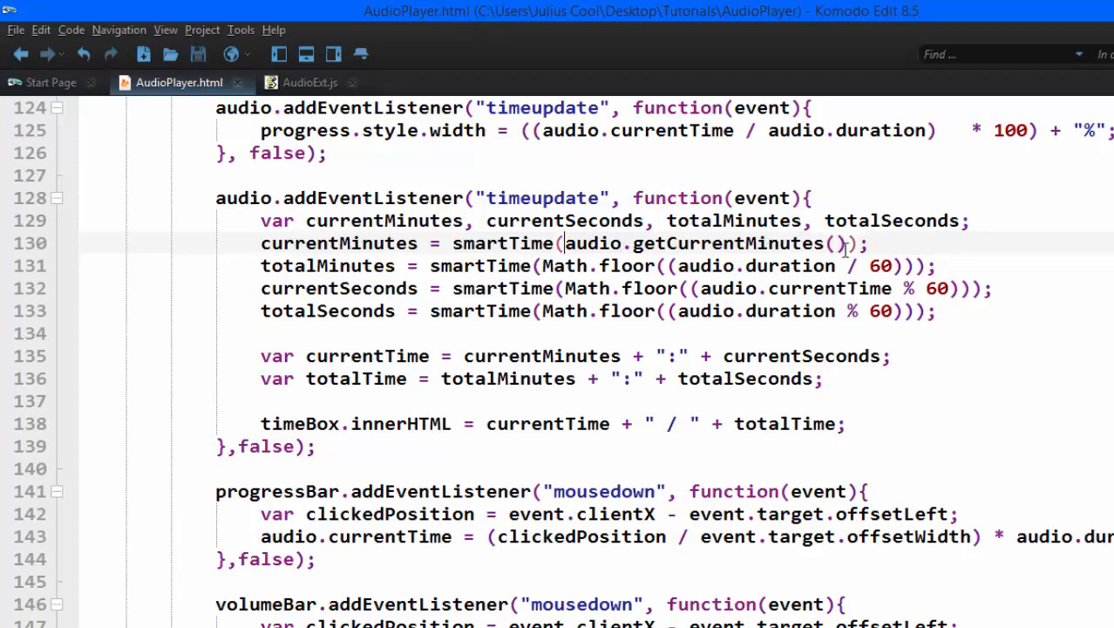
pyautogui.click(310, 82)
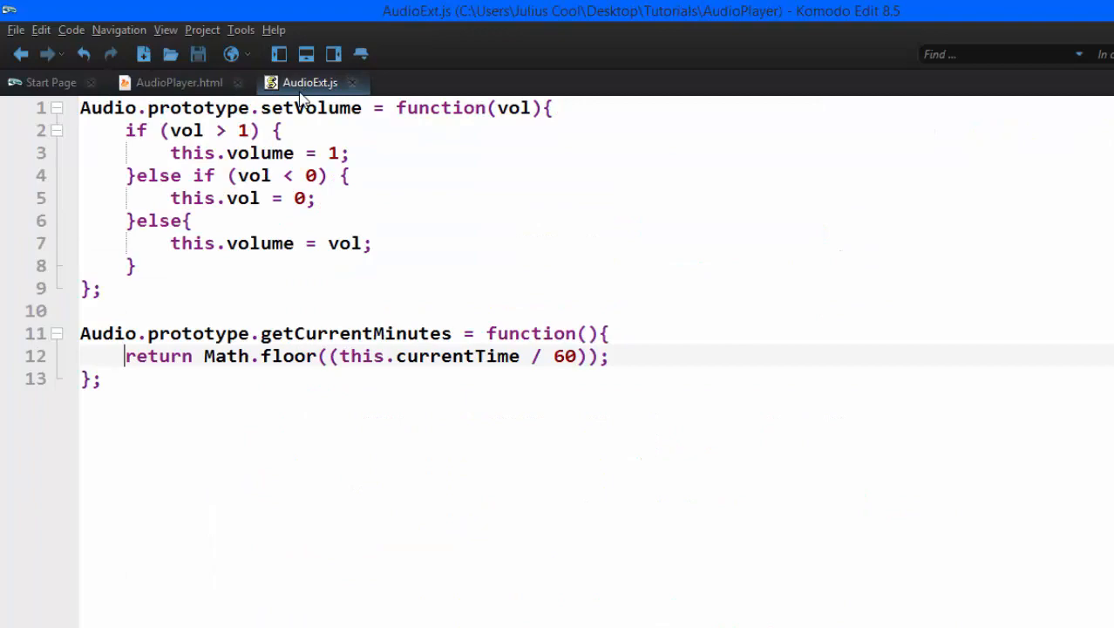
# - Reload the player, watch the timer reach 00:06 / 02:43, then pause Big Wheel
pyautogui.click(179, 82)
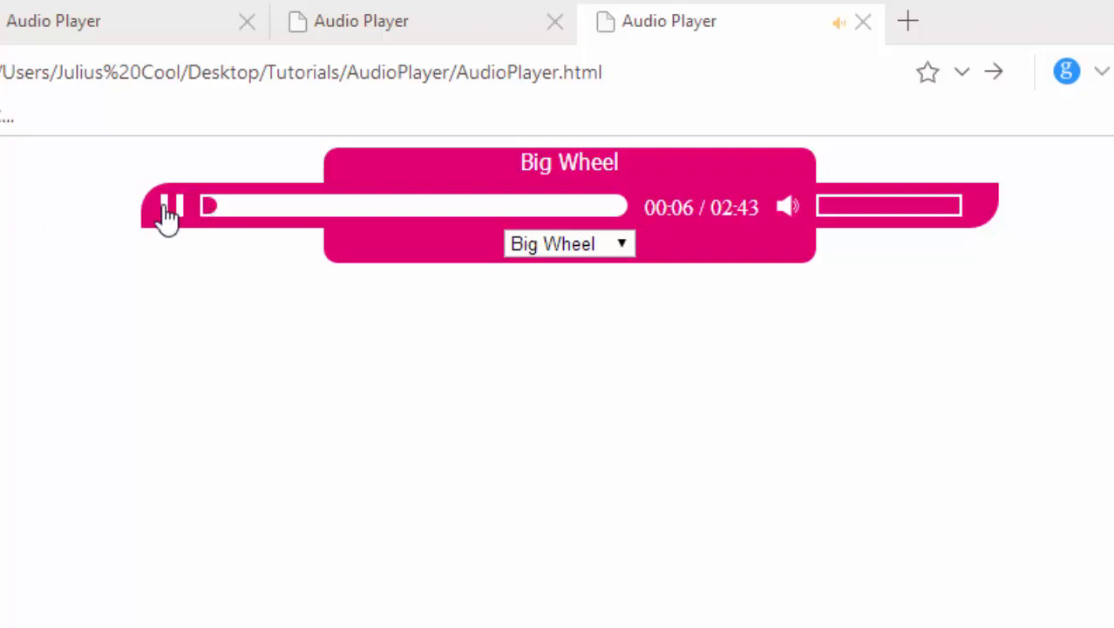
pyautogui.click(167, 206)
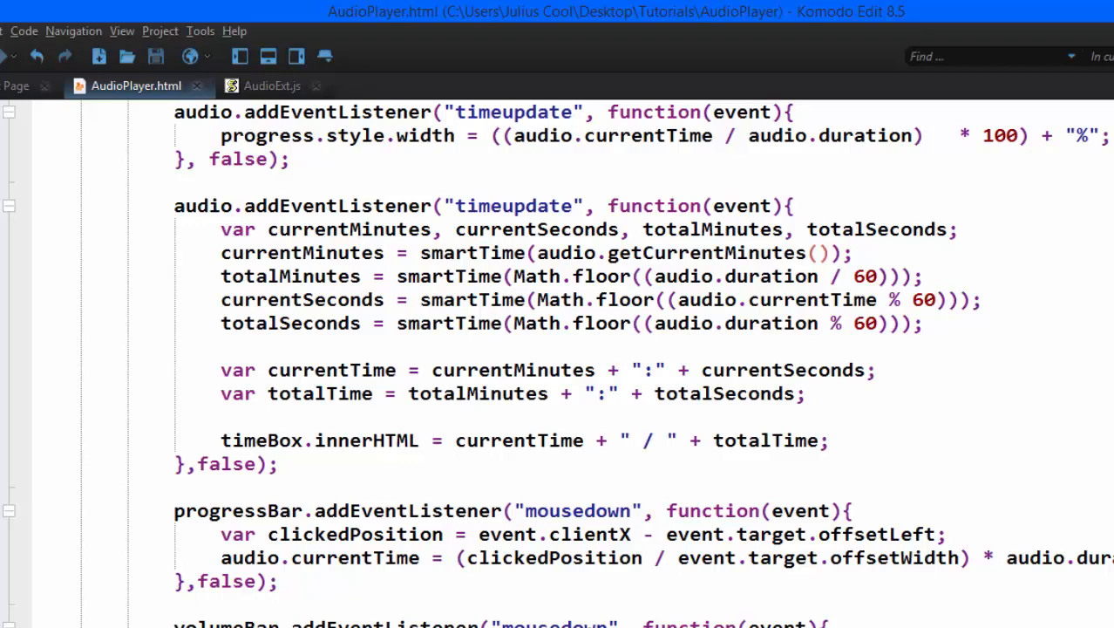
# - Paste the remaining prototype methods below setVolume and double-click getFullMinutes to select it
pyautogui.click(272, 86)
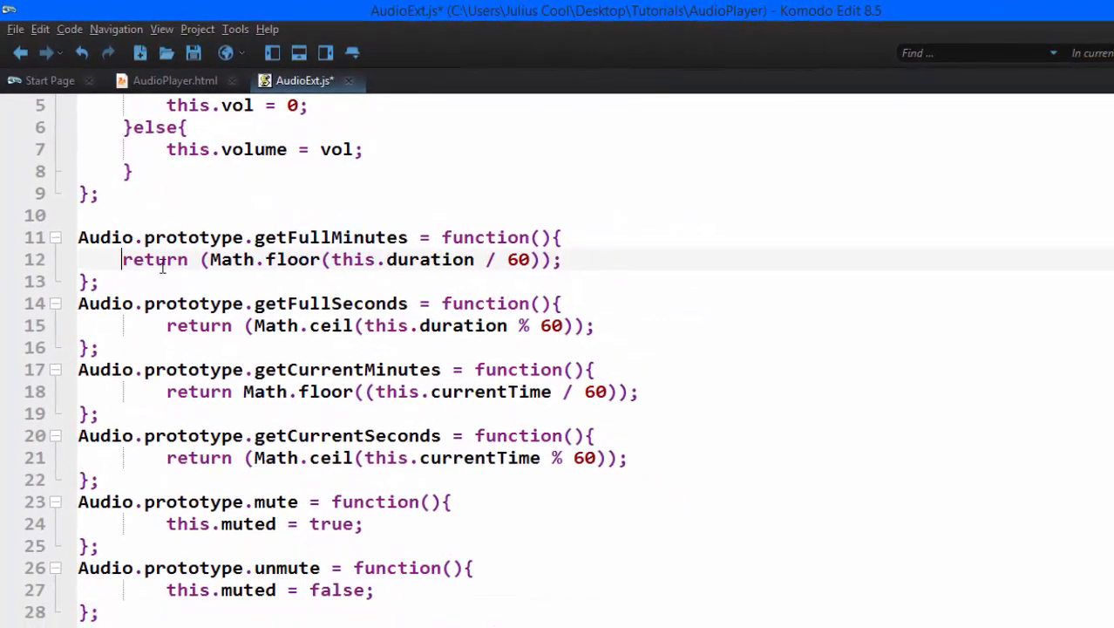
pyautogui.doubleClick(329, 237)
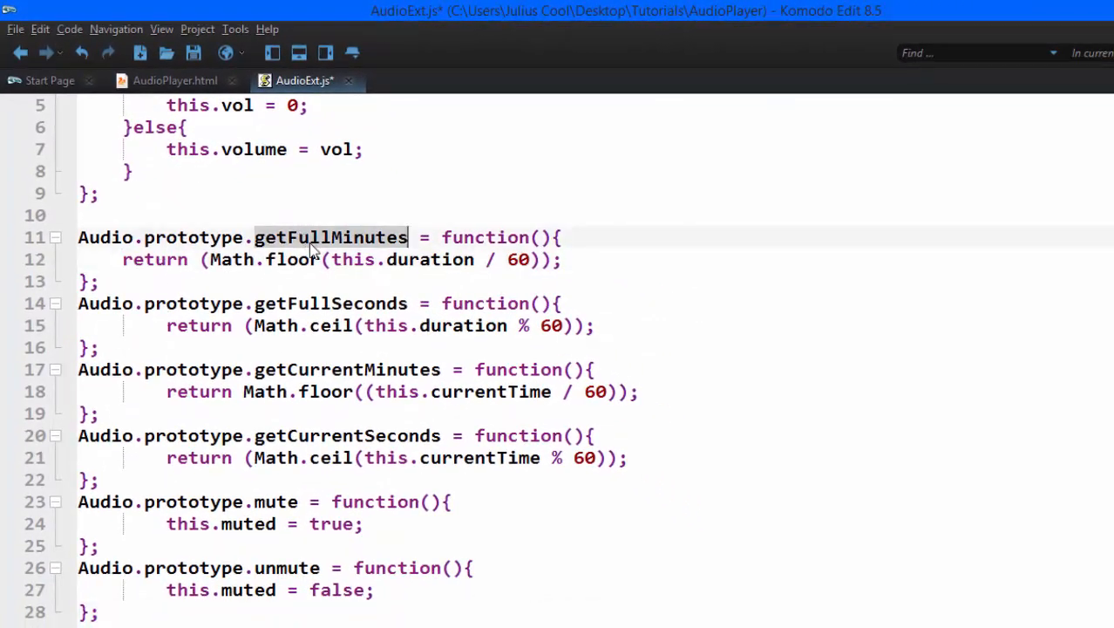